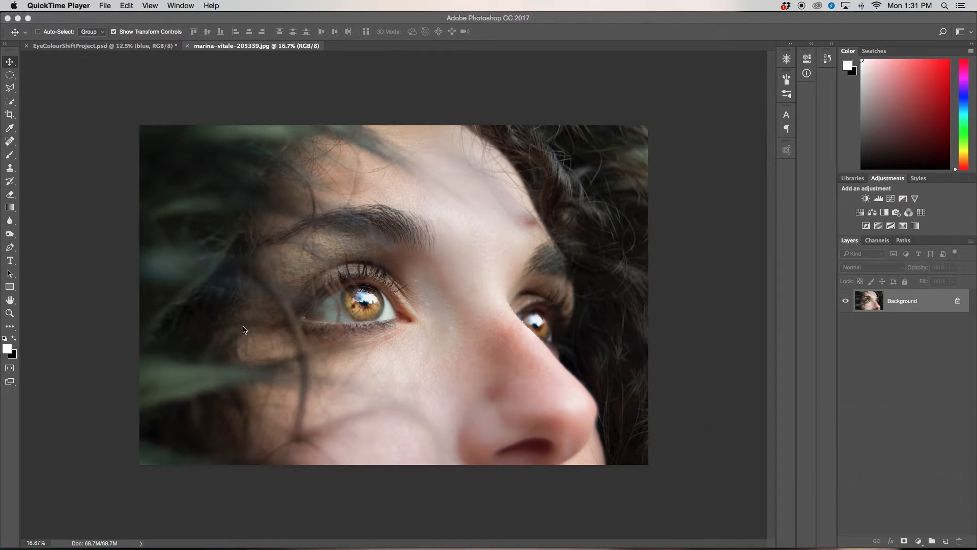
pyautogui.moveTo(611, 393)
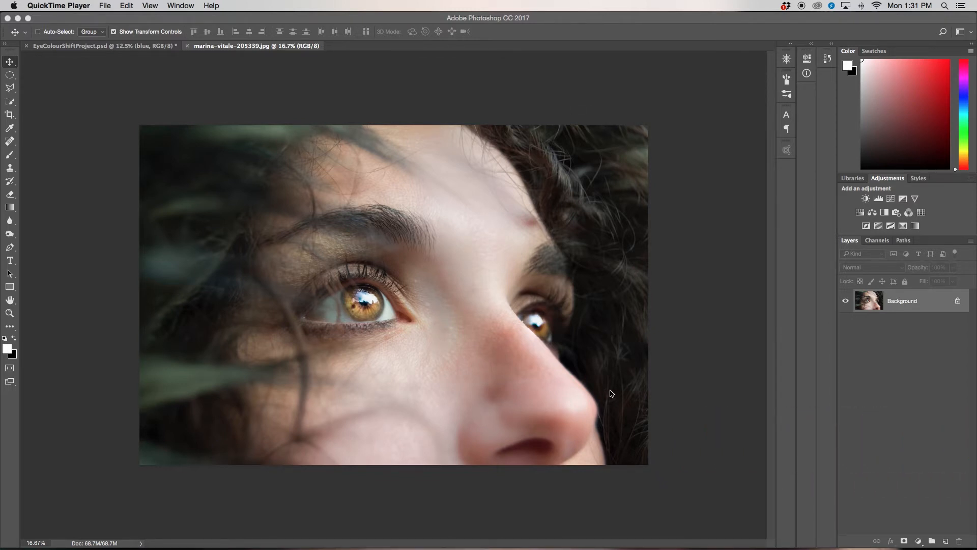
pyautogui.moveTo(394, 310)
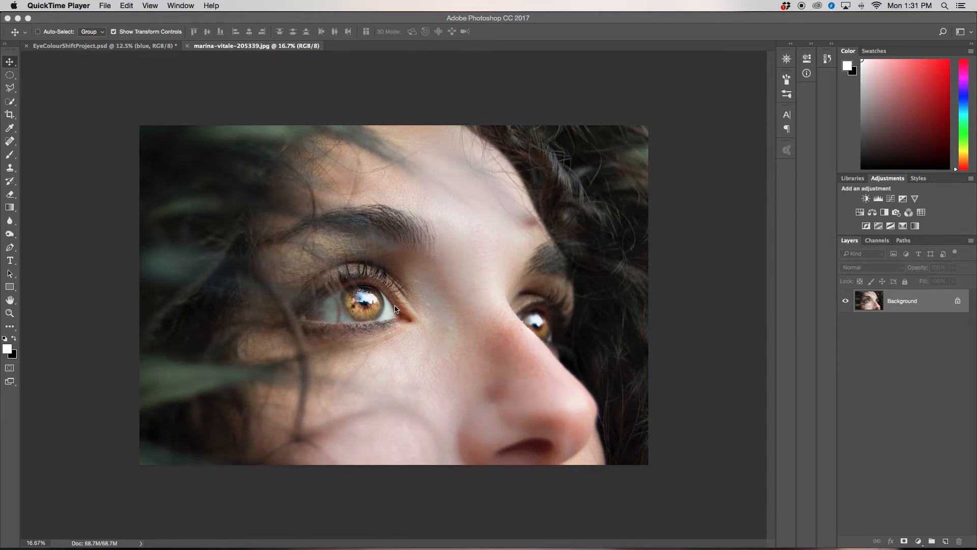
pyautogui.moveTo(451, 305)
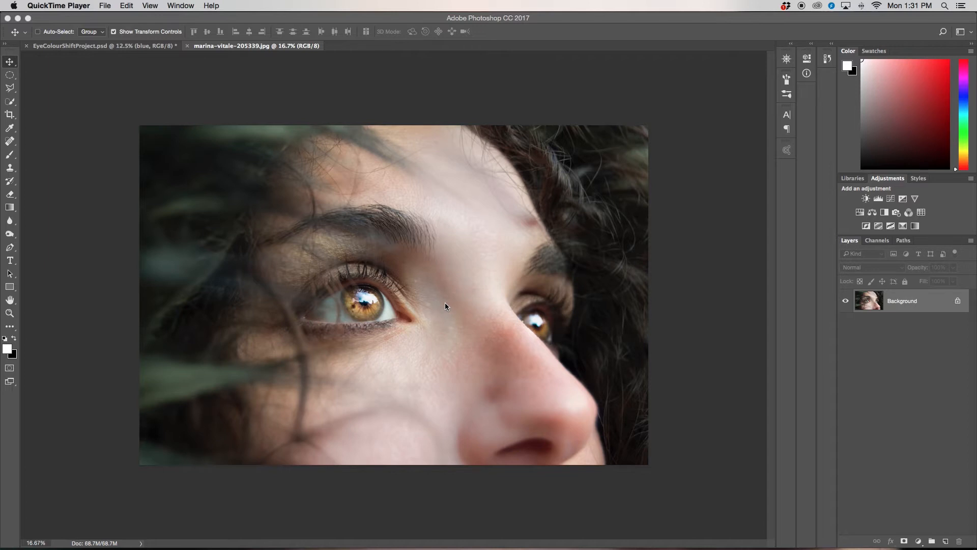
pyautogui.moveTo(373, 299)
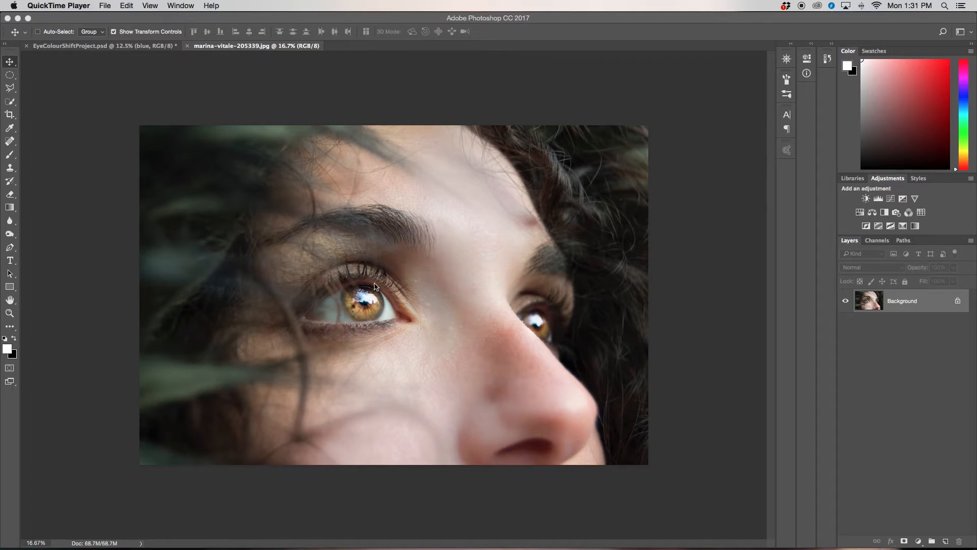
pyautogui.moveTo(579, 340)
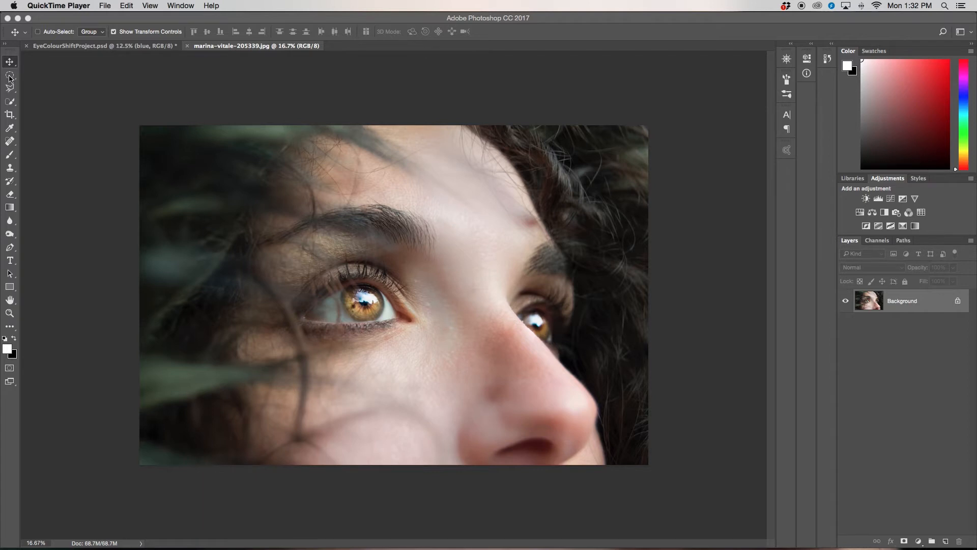
# Draw an elliptical marquee selection fitted around the left iris using the Elliptical Marquee Tool
pyautogui.click(8, 78)
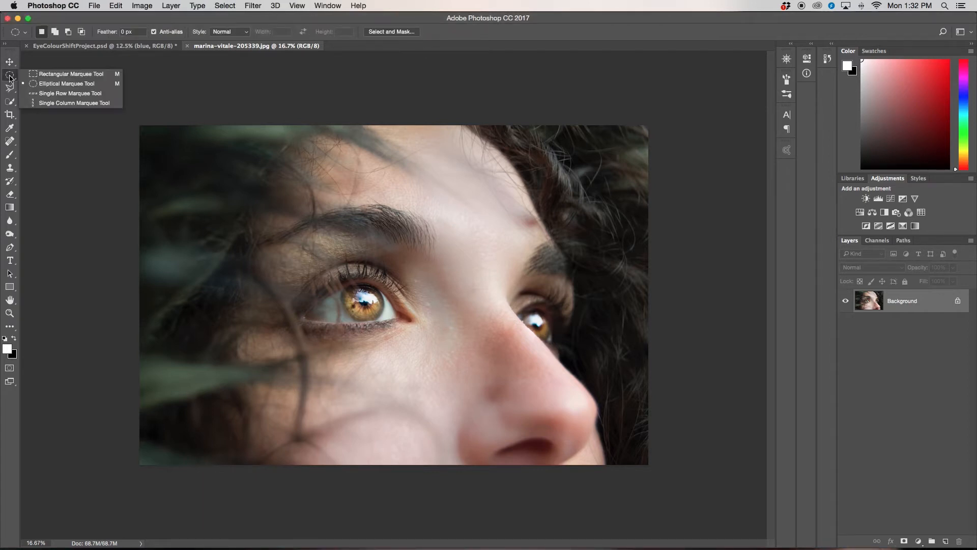
pyautogui.moveTo(46, 85)
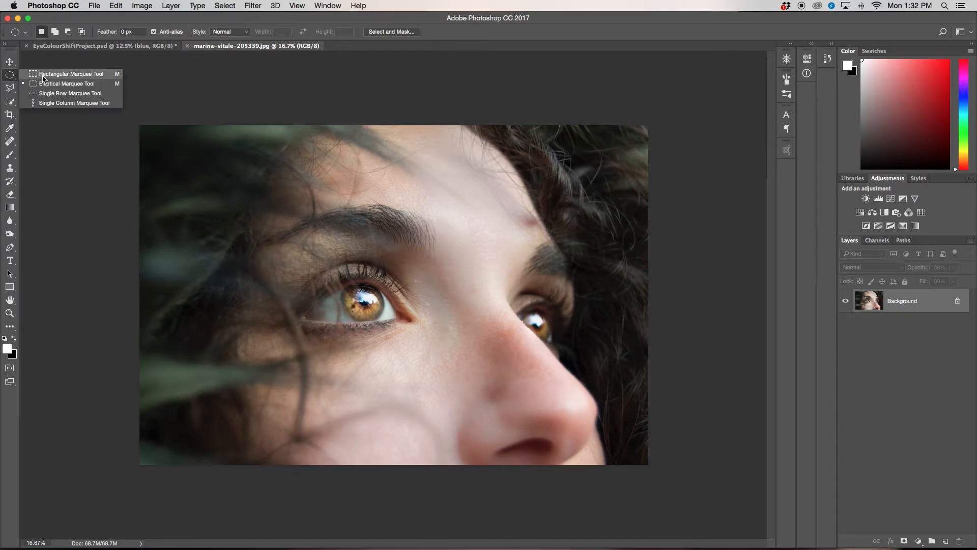
pyautogui.moveTo(55, 92)
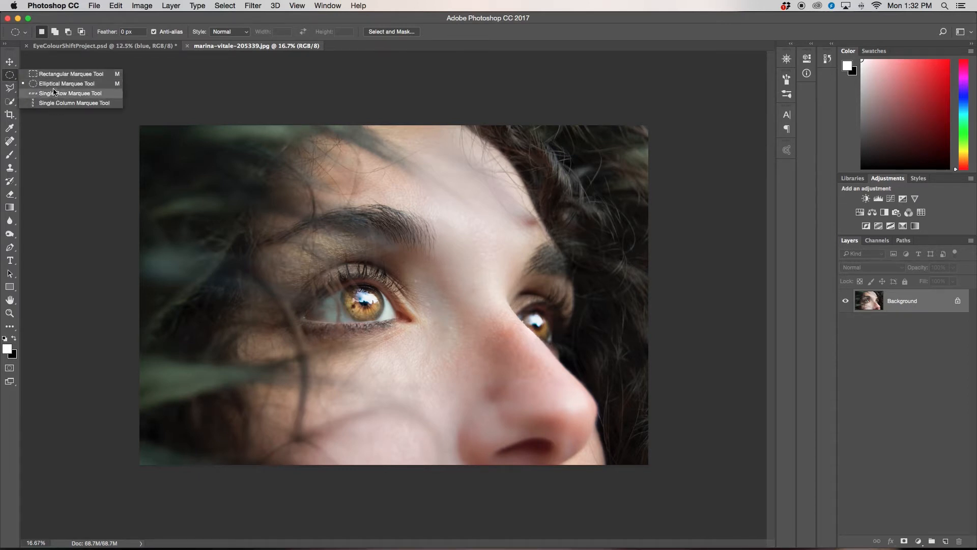
pyautogui.click(56, 93)
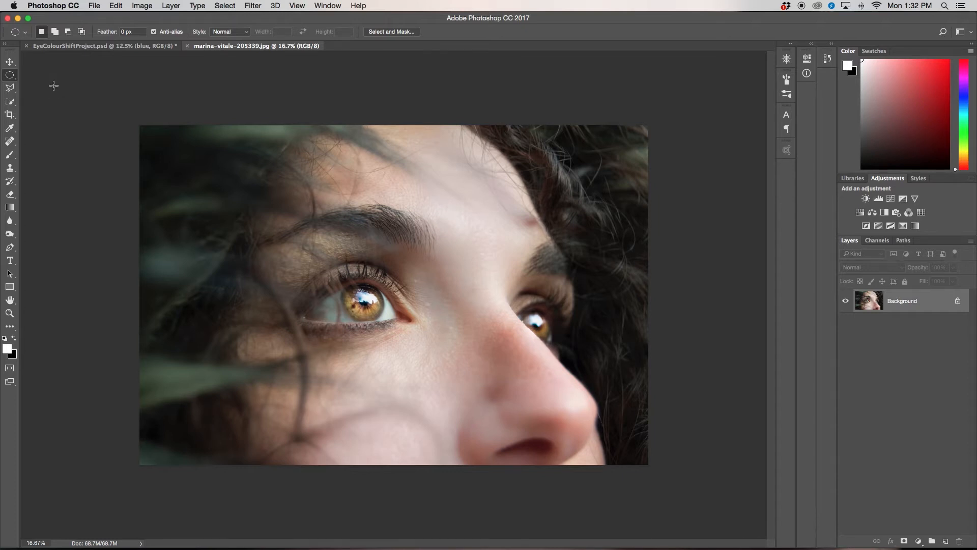
pyautogui.moveTo(383, 301)
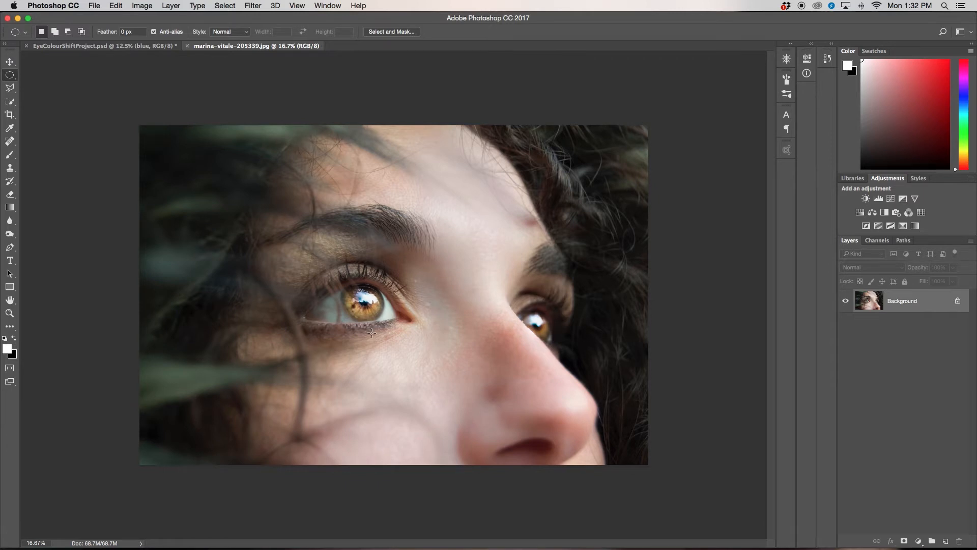
pyautogui.moveTo(348, 290)
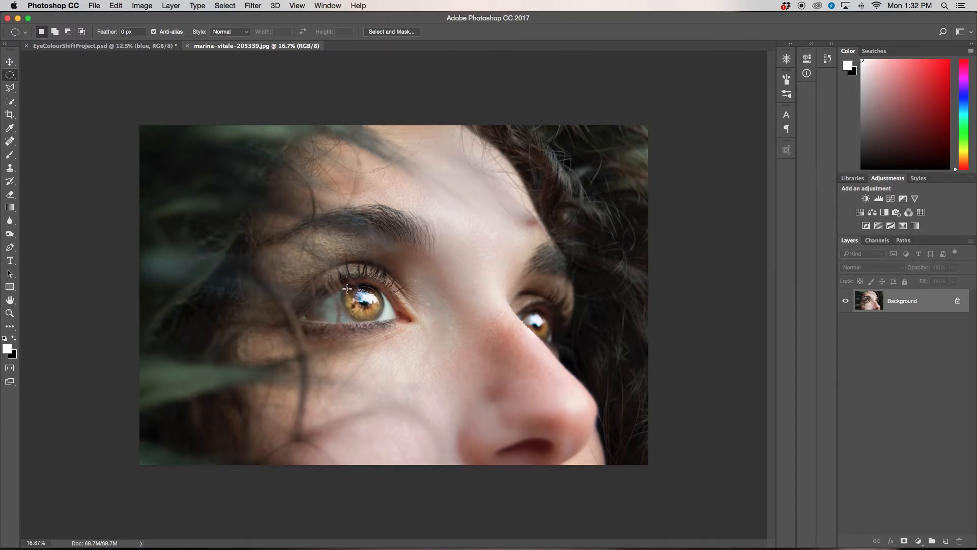
pyautogui.moveTo(329, 290); pyautogui.dragTo(361, 305)
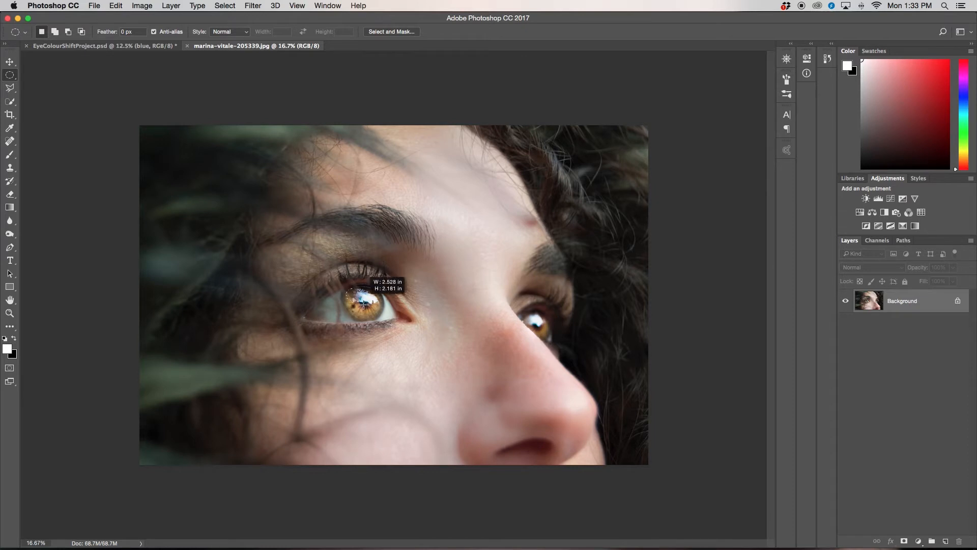
pyautogui.moveTo(358, 302); pyautogui.dragTo(384, 318)
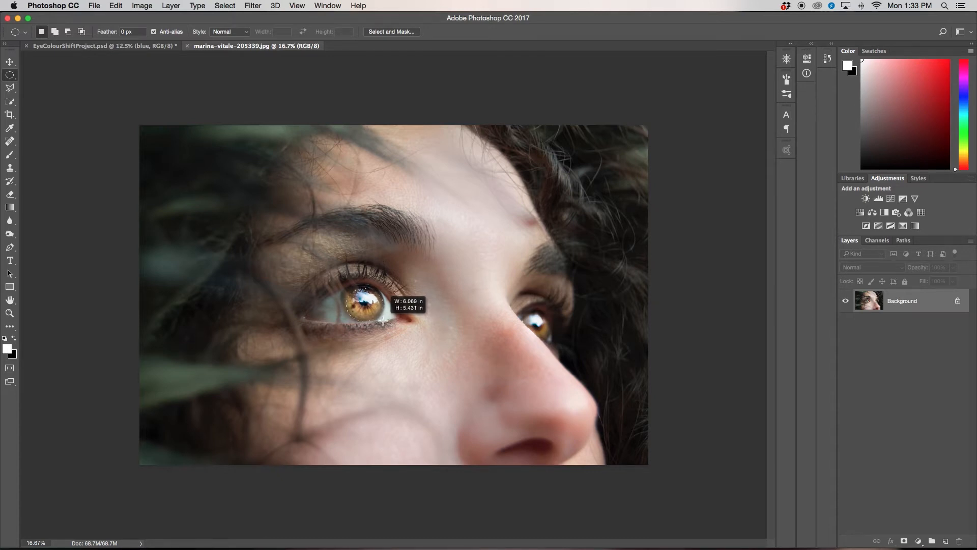
pyautogui.moveTo(356, 309); pyautogui.dragTo(364, 293)
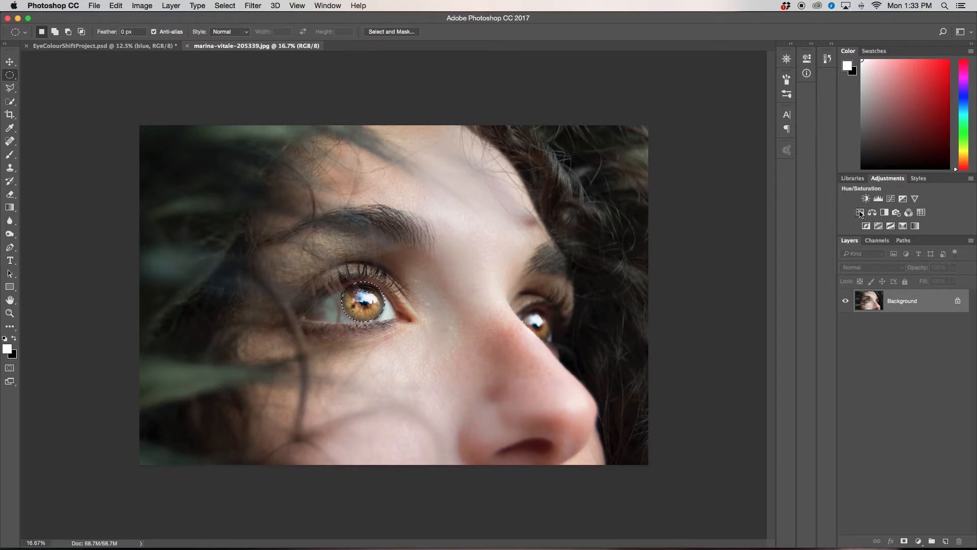
# Add a Hue/Saturation layer masked to the iris, hue back at 0 and saturation +100
pyautogui.click(859, 211)
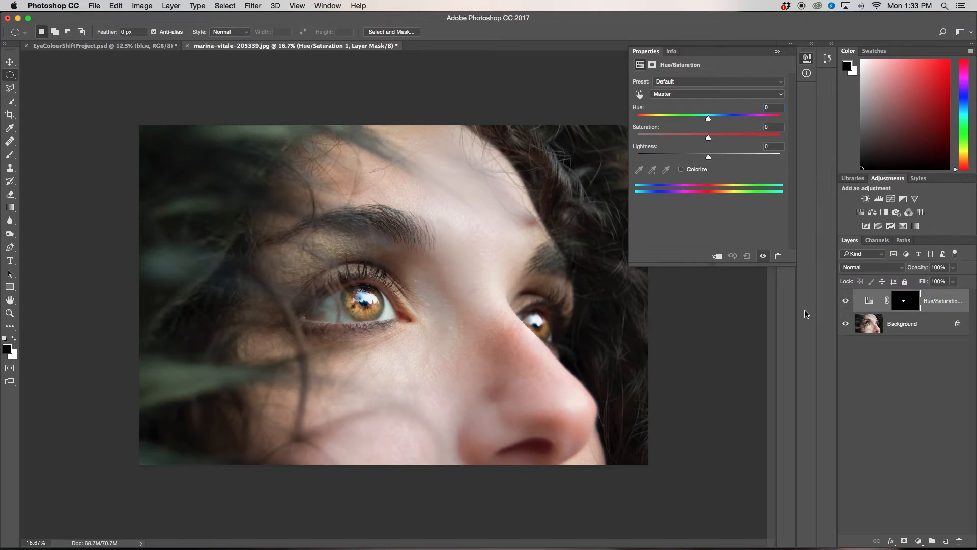
pyautogui.moveTo(762, 309)
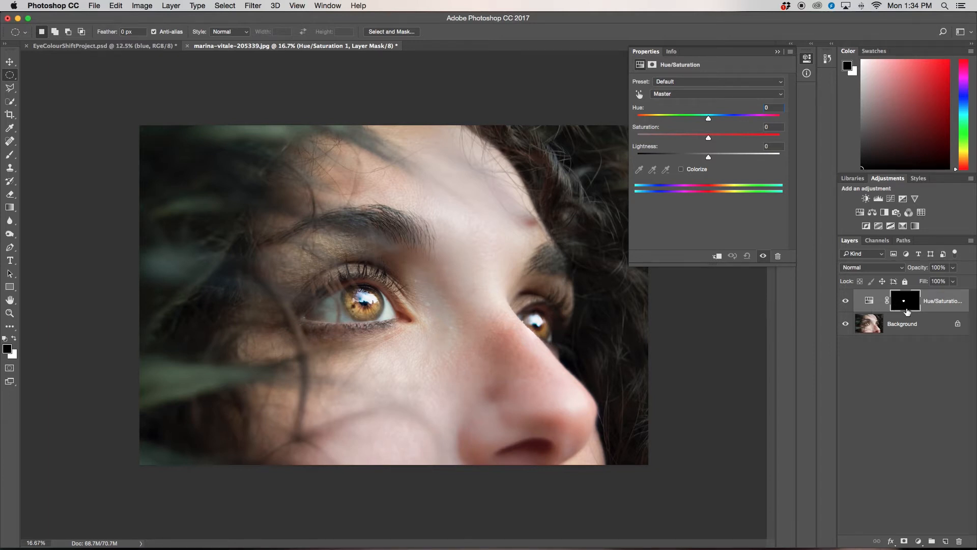
pyautogui.moveTo(708, 118); pyautogui.dragTo(734, 118)
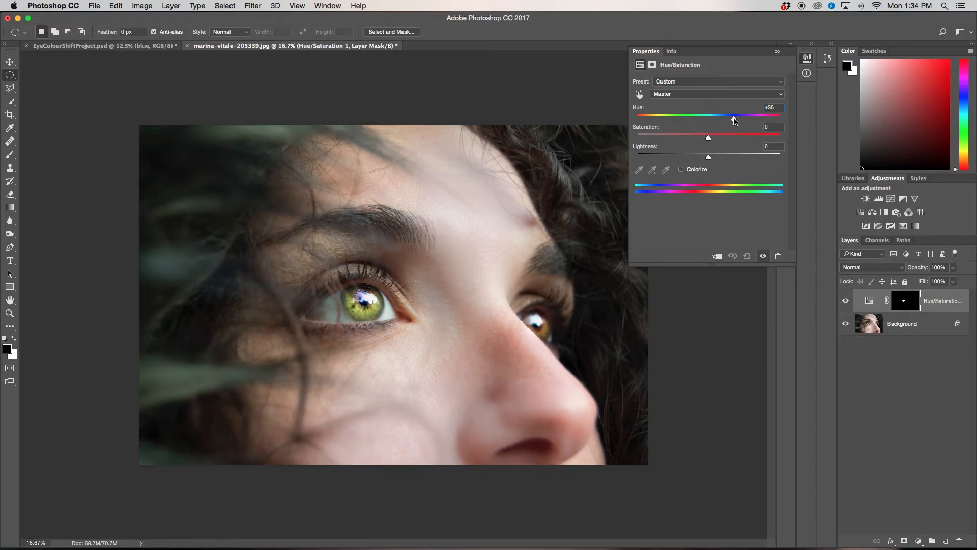
pyautogui.moveTo(733, 117); pyautogui.dragTo(743, 117)
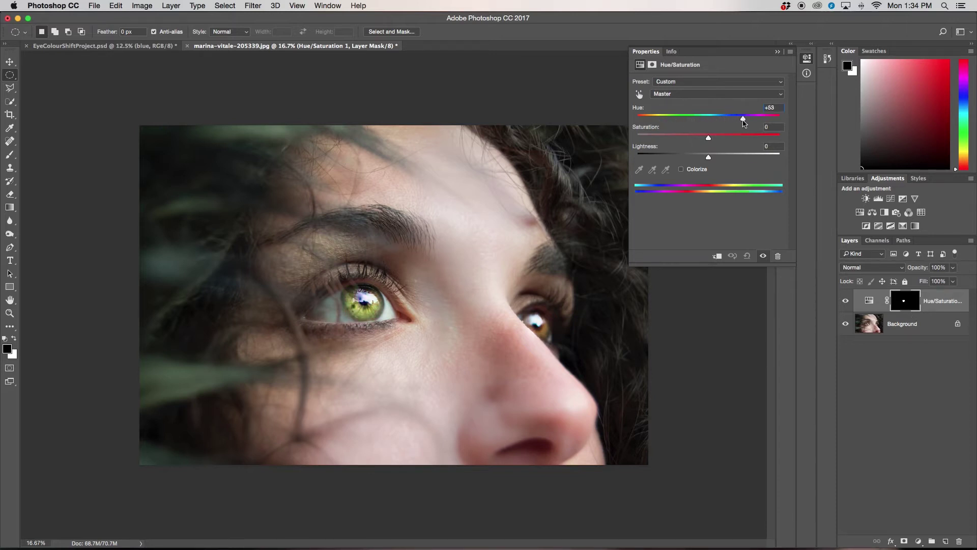
pyautogui.moveTo(742, 118); pyautogui.dragTo(703, 118)
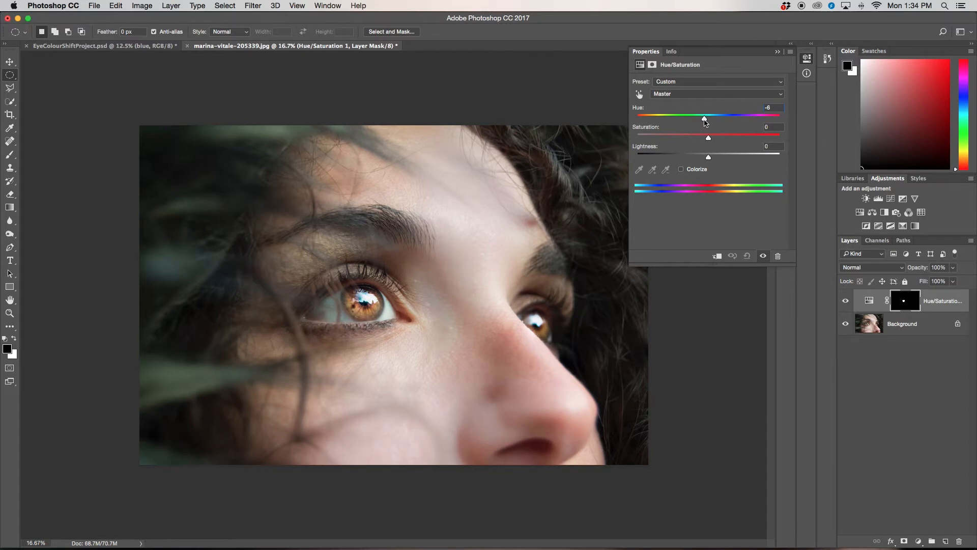
pyautogui.moveTo(704, 118); pyautogui.dragTo(708, 118)
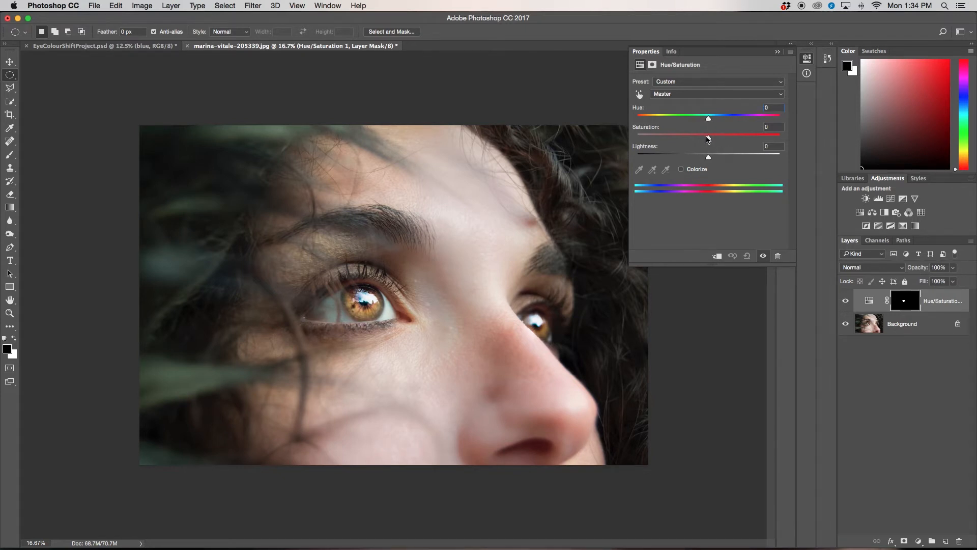
pyautogui.moveTo(709, 137); pyautogui.dragTo(780, 137)
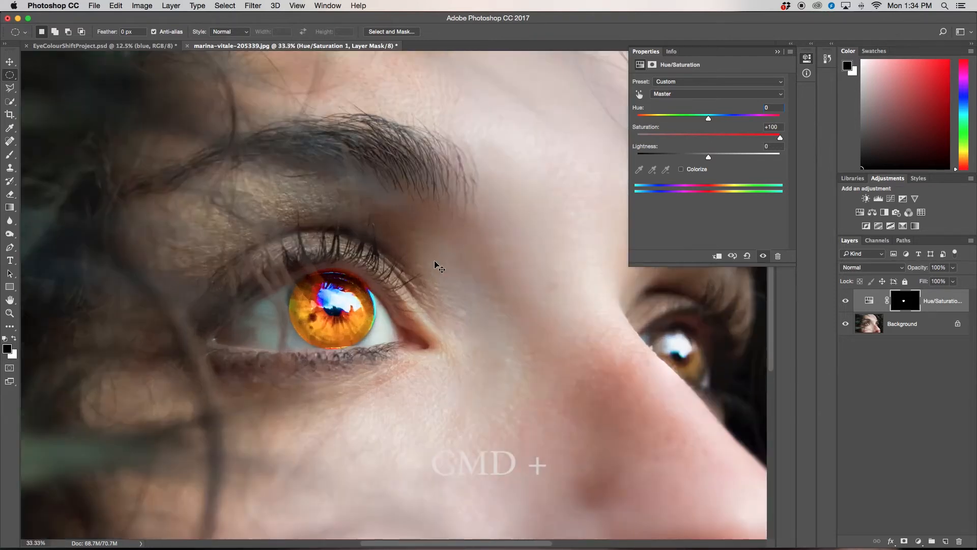
# Paint the layer mask along the left iris edge with a sized brush to clean the boundary
pyautogui.press('cmd+plus')
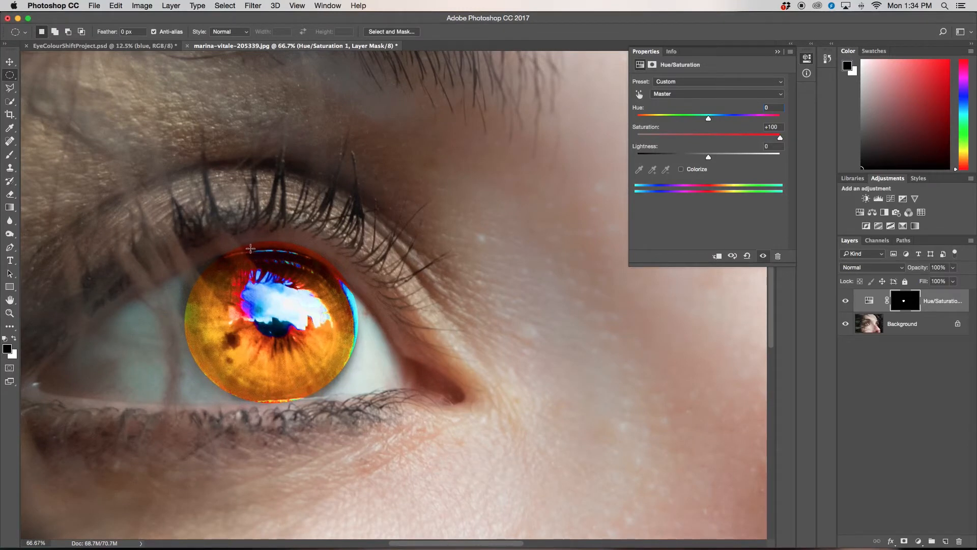
pyautogui.moveTo(328, 273)
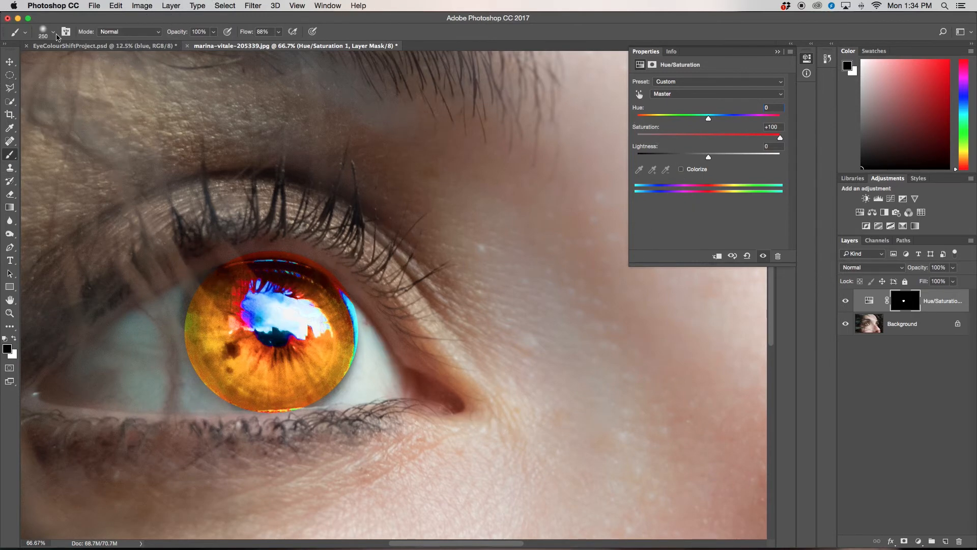
pyautogui.click(55, 32)
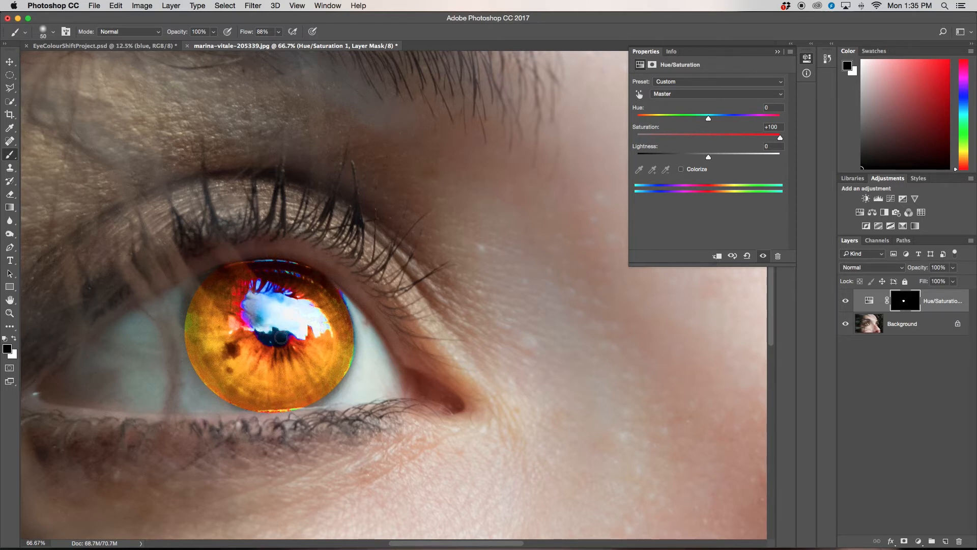
pyautogui.moveTo(279, 337); pyautogui.dragTo(299, 330)
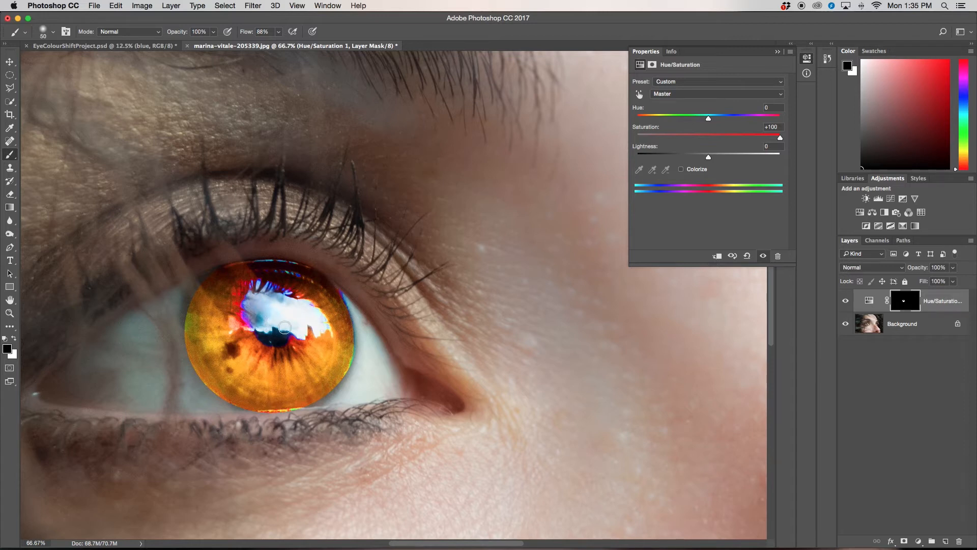
pyautogui.moveTo(284, 329); pyautogui.dragTo(255, 294)
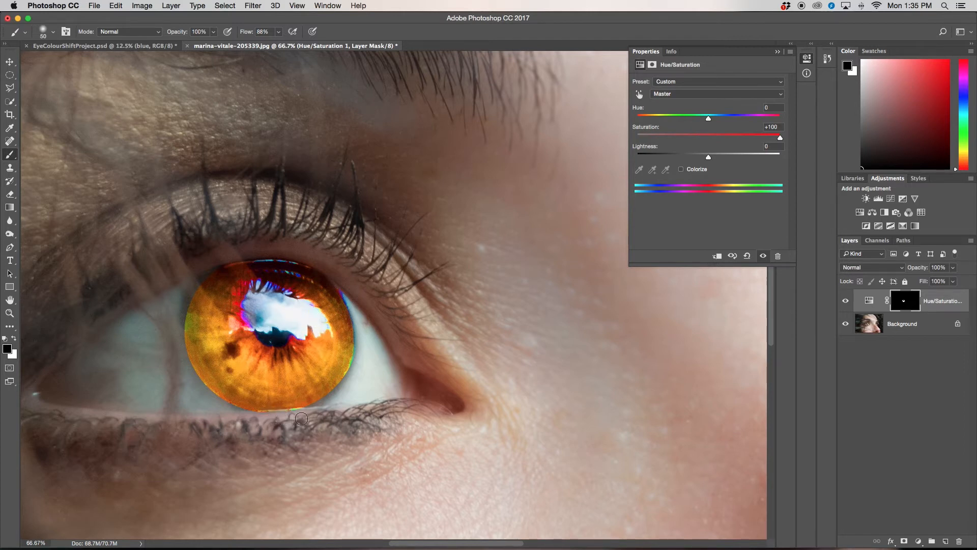
pyautogui.moveTo(194, 293)
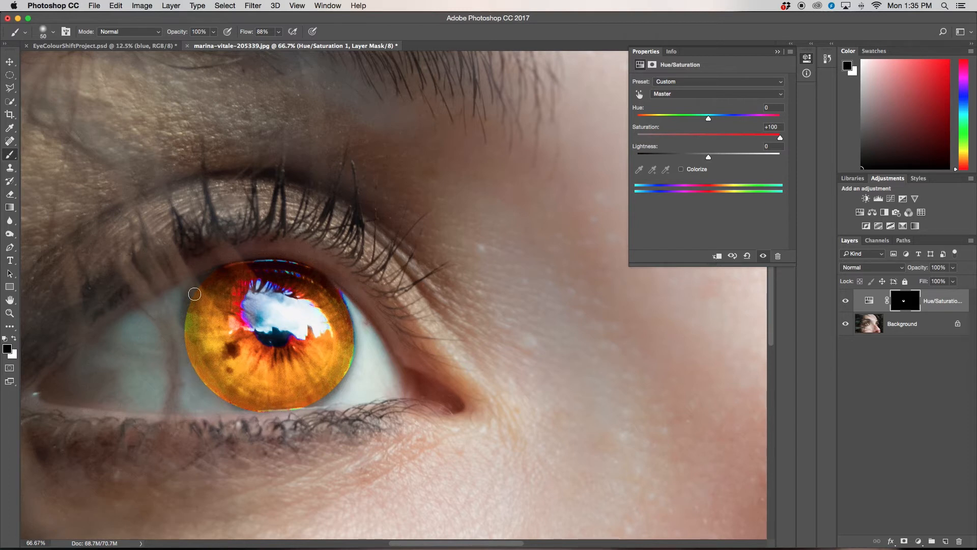
pyautogui.moveTo(344, 285)
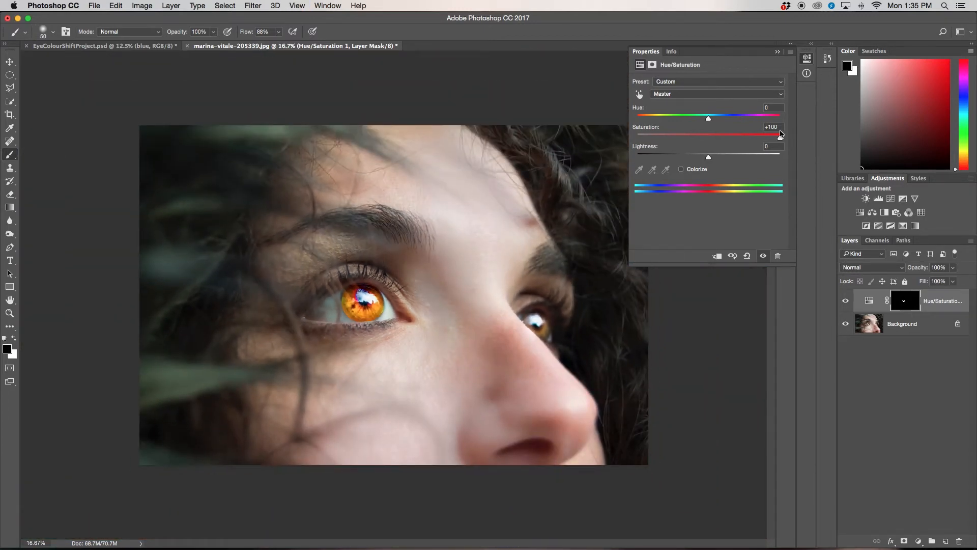
# Return saturation to 0 and begin shifting the Master hue of the iris
pyautogui.moveTo(780, 135); pyautogui.dragTo(707, 135)
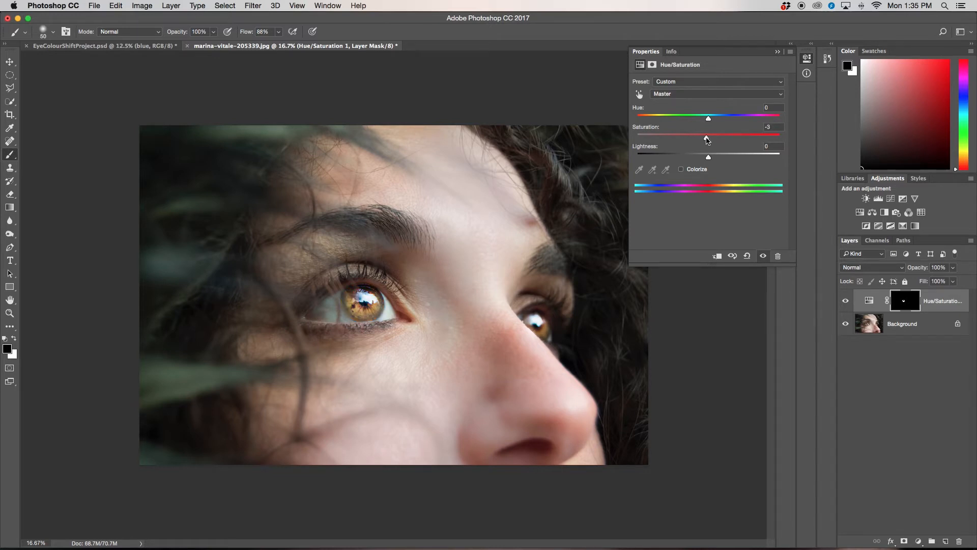
pyautogui.moveTo(708, 137); pyautogui.dragTo(707, 138)
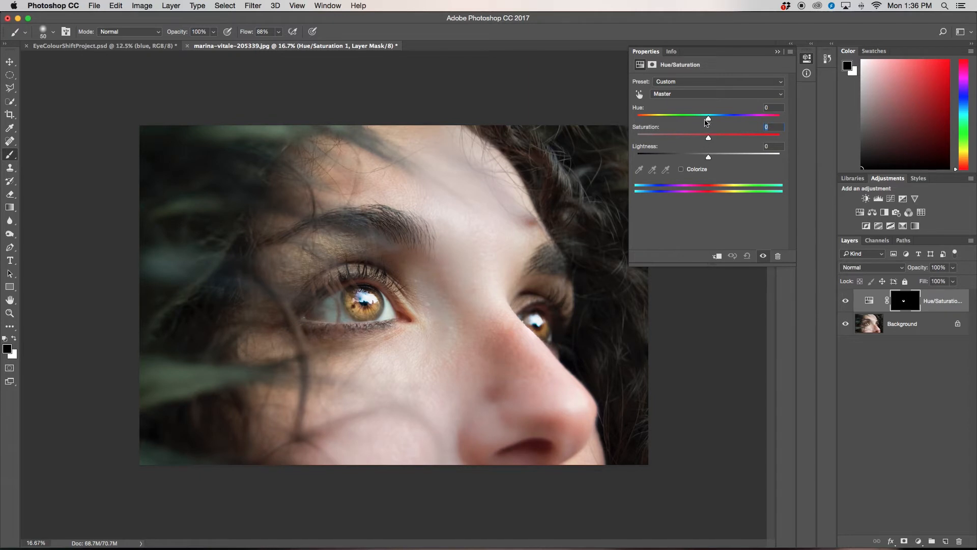
pyautogui.click(716, 93)
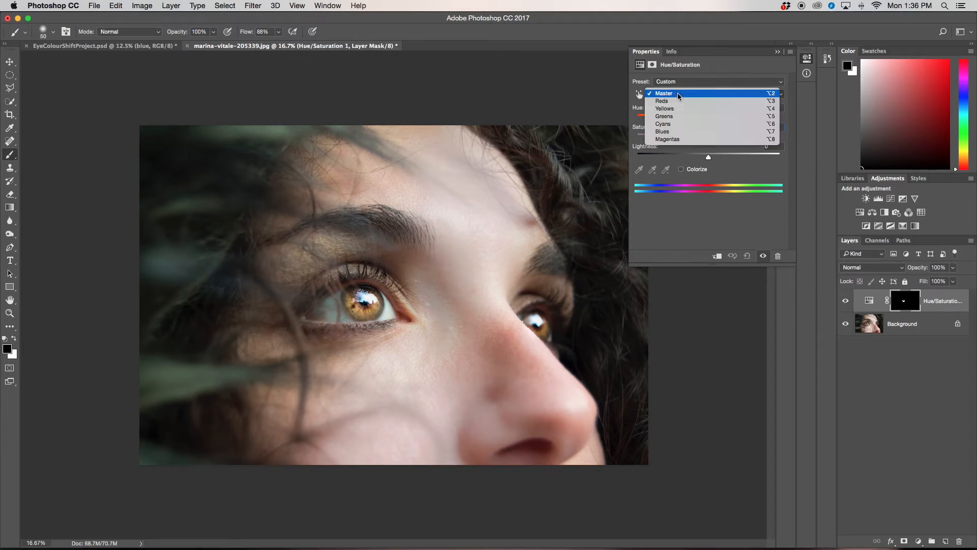
pyautogui.click(678, 93)
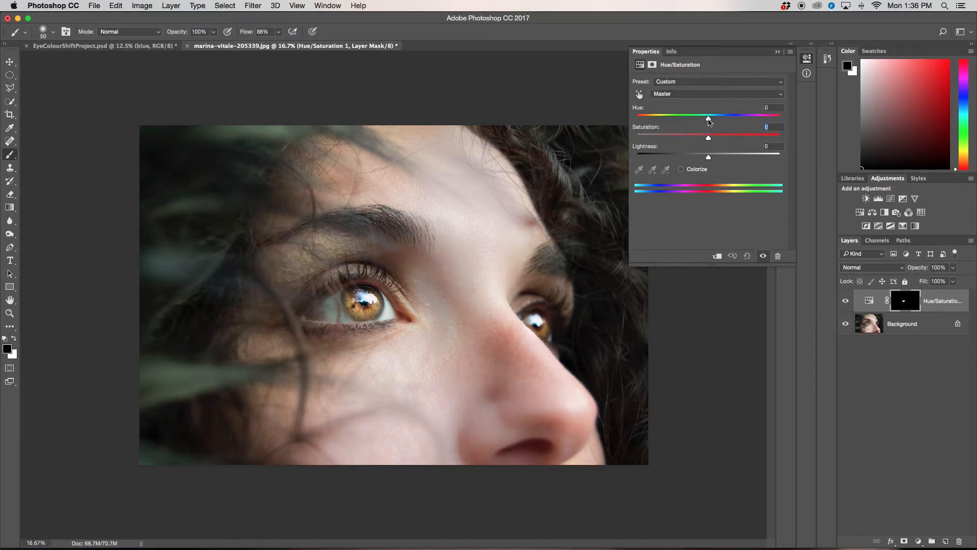
pyautogui.moveTo(709, 115); pyautogui.dragTo(715, 115)
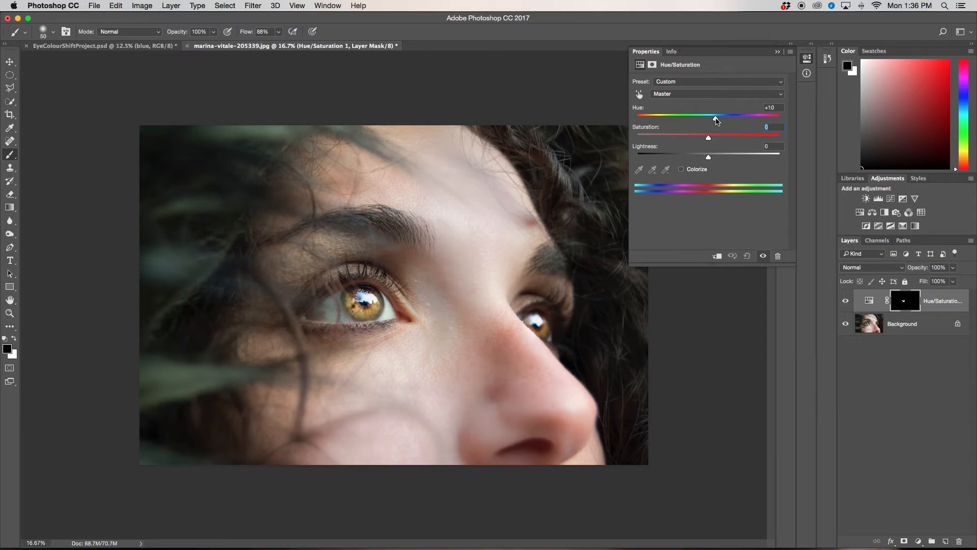
# Push the hue through green to about +145 blue-teal and ease saturation slightly down
pyautogui.moveTo(715, 116); pyautogui.dragTo(739, 116)
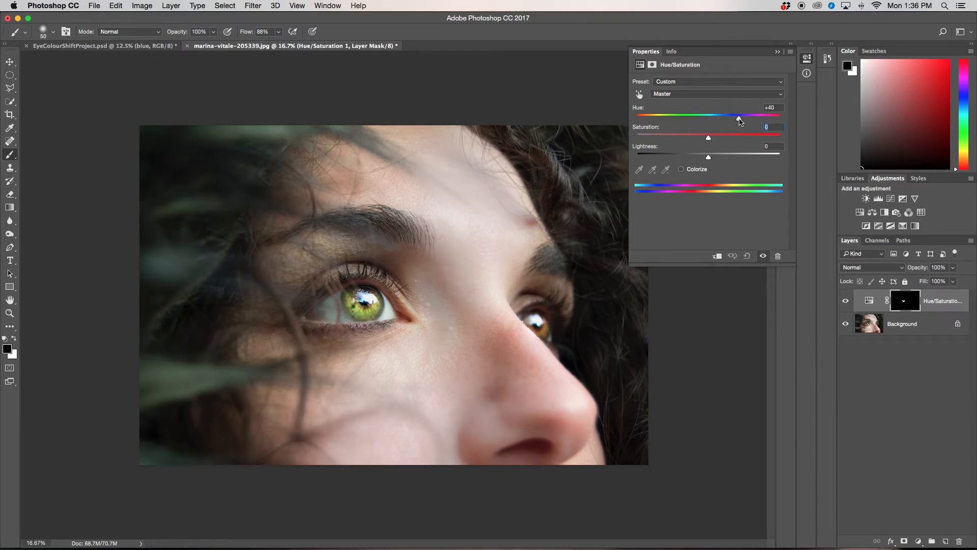
pyautogui.moveTo(739, 118); pyautogui.dragTo(759, 117)
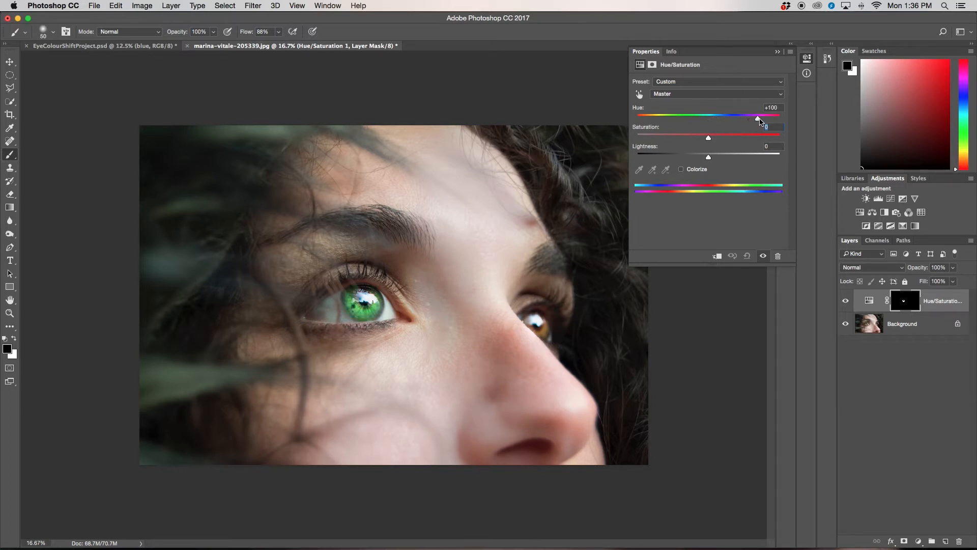
pyautogui.moveTo(758, 118); pyautogui.dragTo(761, 118)
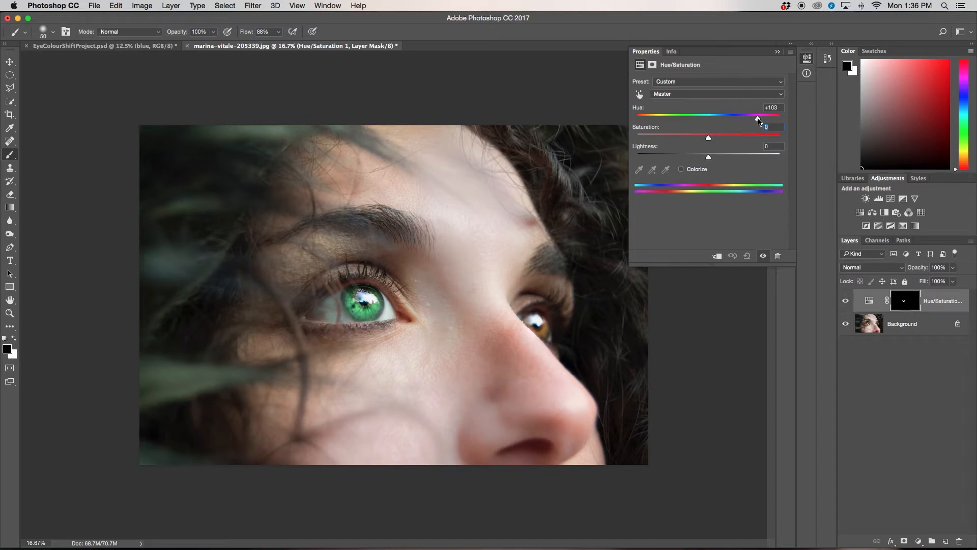
pyautogui.moveTo(758, 119); pyautogui.dragTo(766, 119)
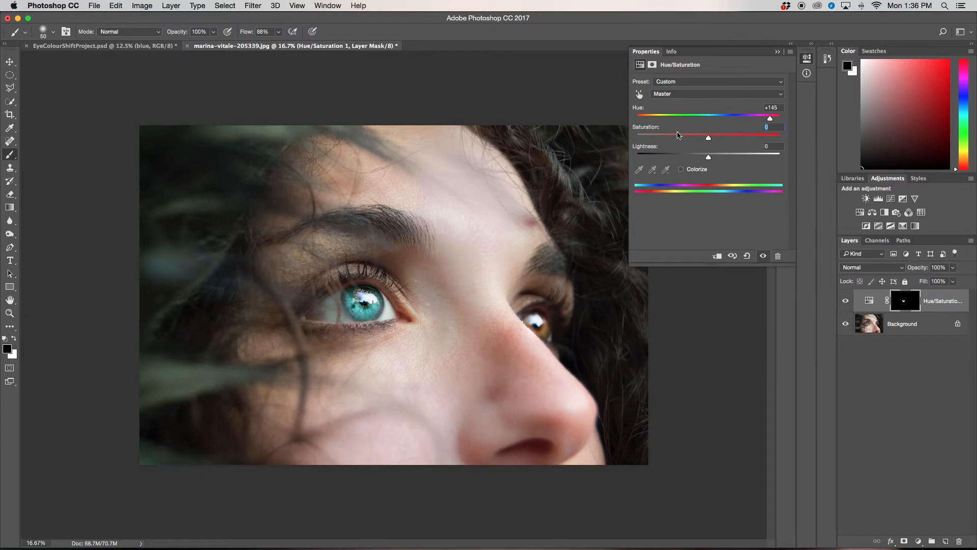
pyautogui.moveTo(708, 139)
pyautogui.write('-')
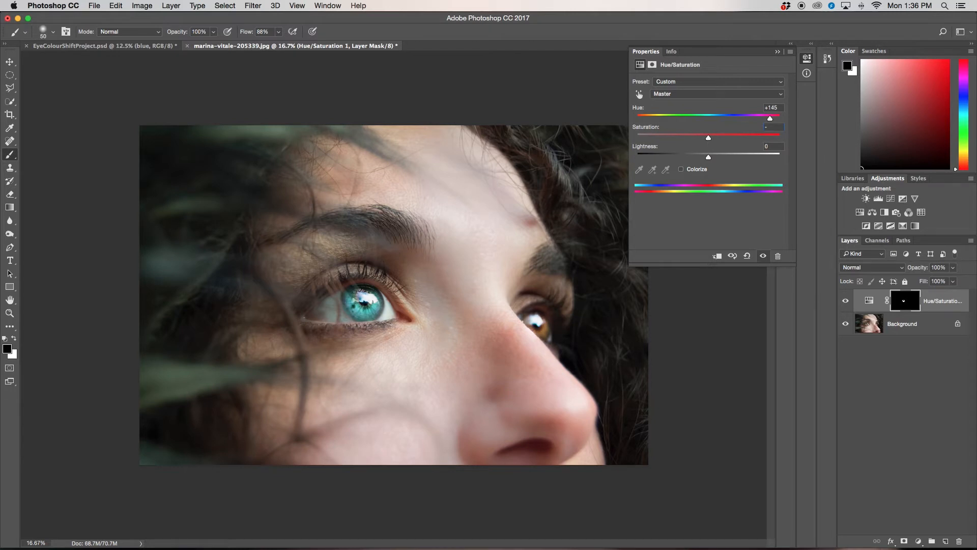
pyautogui.moveTo(708, 138); pyautogui.dragTo(680, 137)
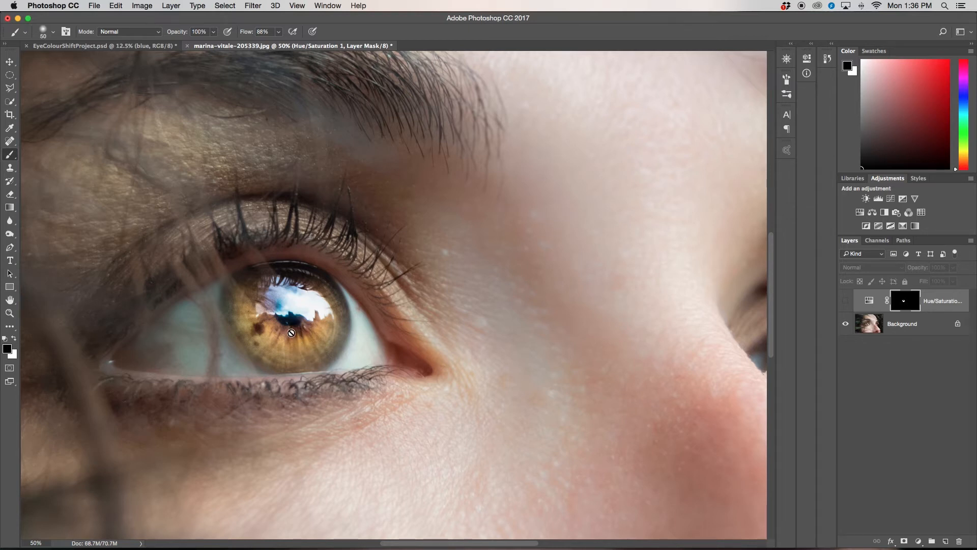
pyautogui.moveTo(307, 262)
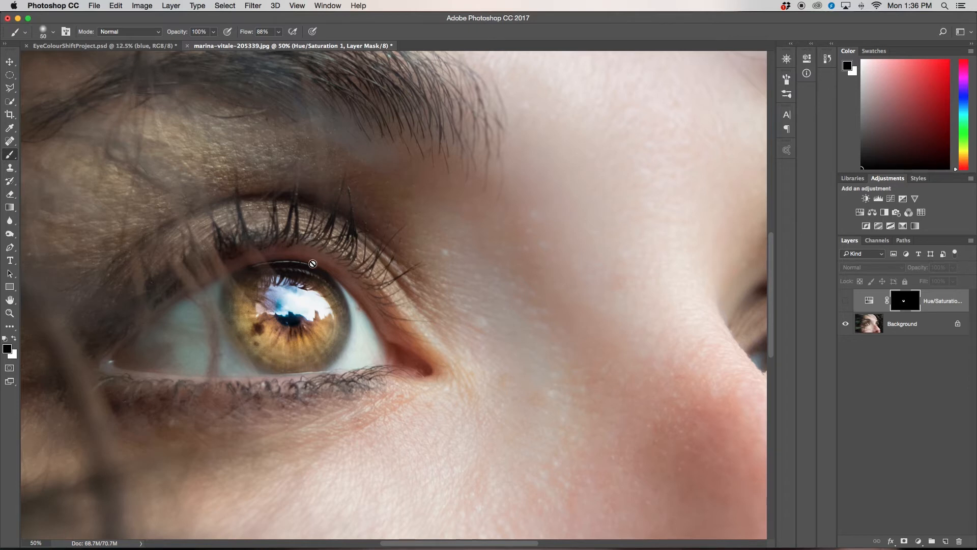
pyautogui.moveTo(413, 343)
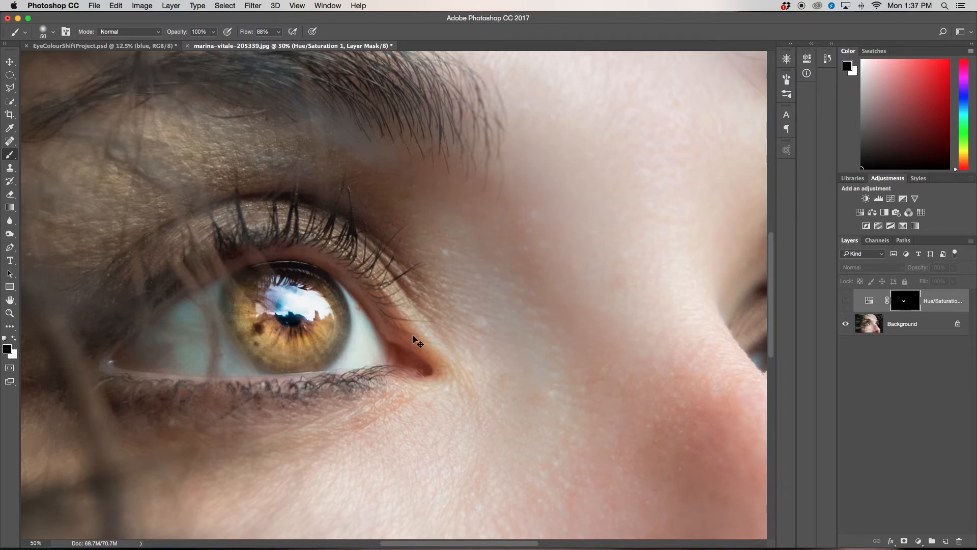
# Zoom out to compare the hidden adjustment against the original amber iris
pyautogui.press('cmd+-')
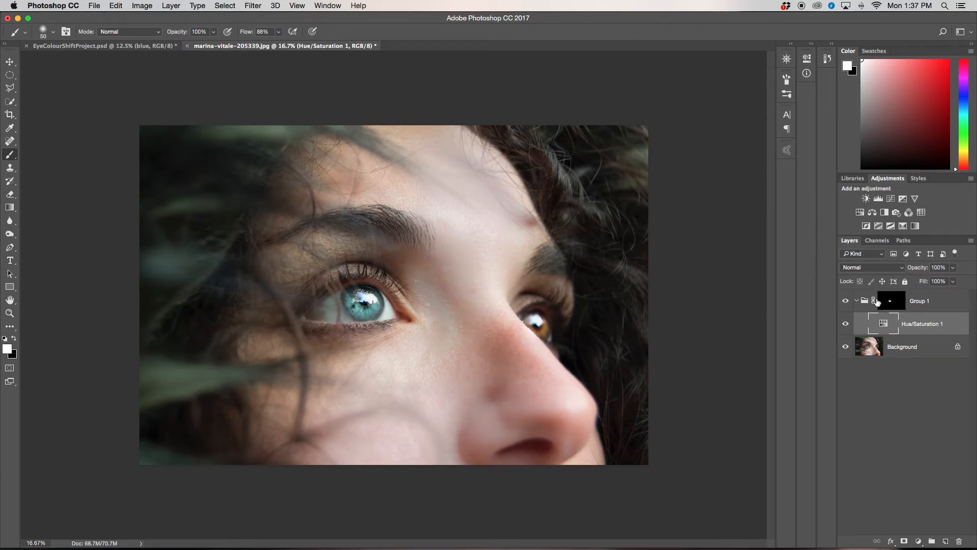
pyautogui.moveTo(909, 333)
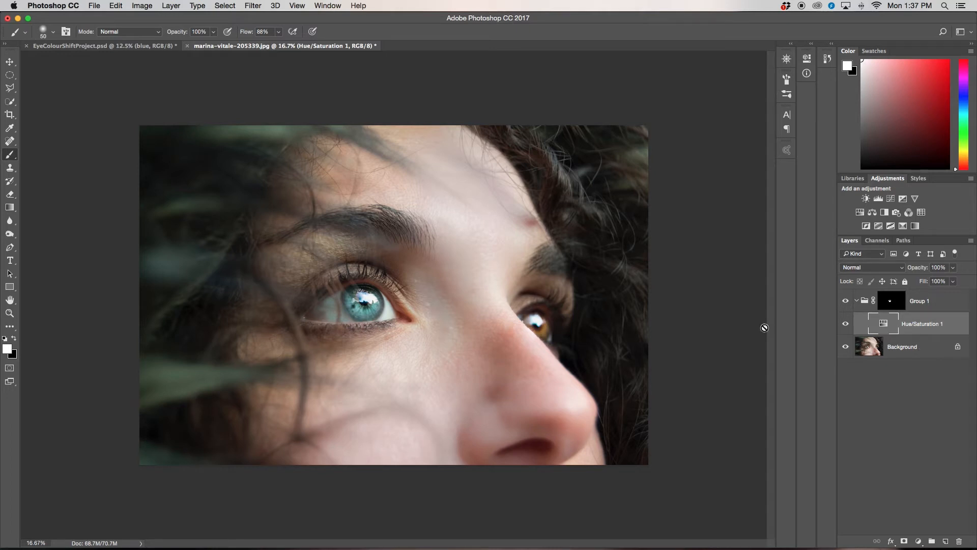
pyautogui.moveTo(391, 321)
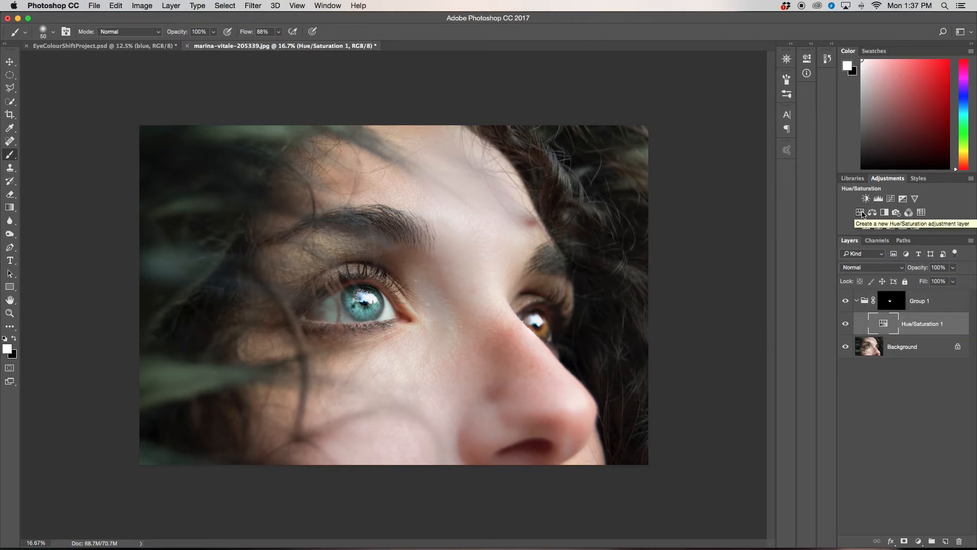
# Add a second Hue/Saturation layer in the group with hue shifted negative toward green
pyautogui.click(859, 212)
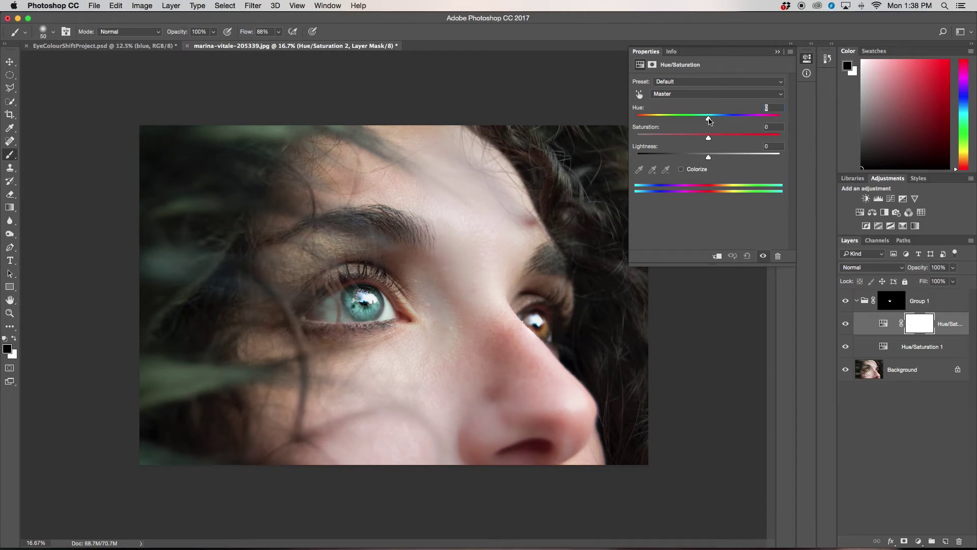
pyautogui.moveTo(708, 118); pyautogui.dragTo(662, 118)
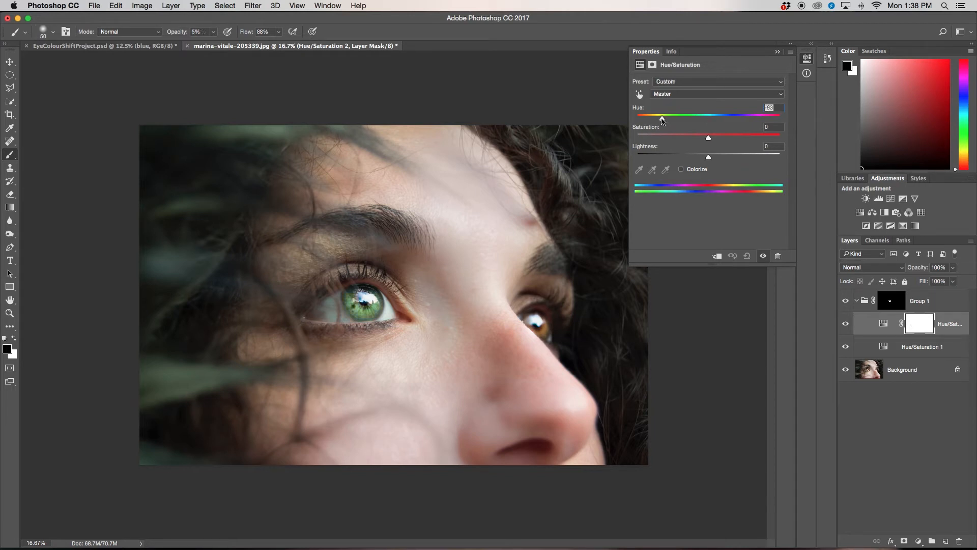
pyautogui.moveTo(663, 116); pyautogui.dragTo(659, 116)
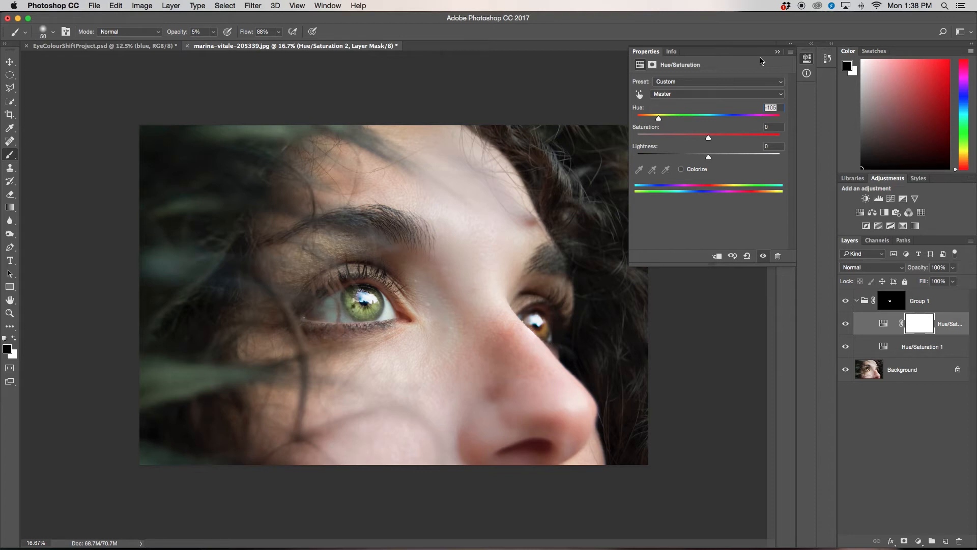
pyautogui.moveTo(694, 151)
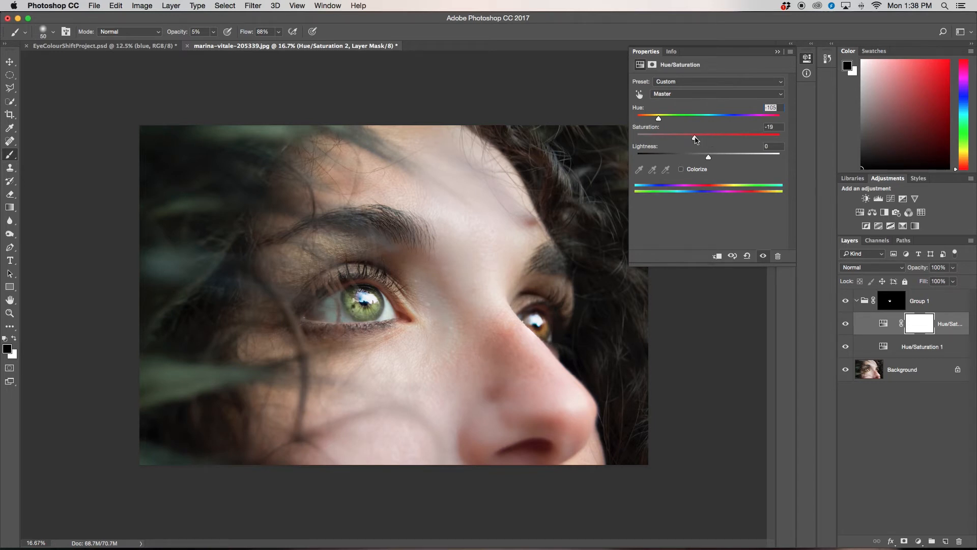
# Lower that layer's saturation to about -53 for a muted greenish-grey iris
pyautogui.moveTo(694, 137); pyautogui.dragTo(680, 136)
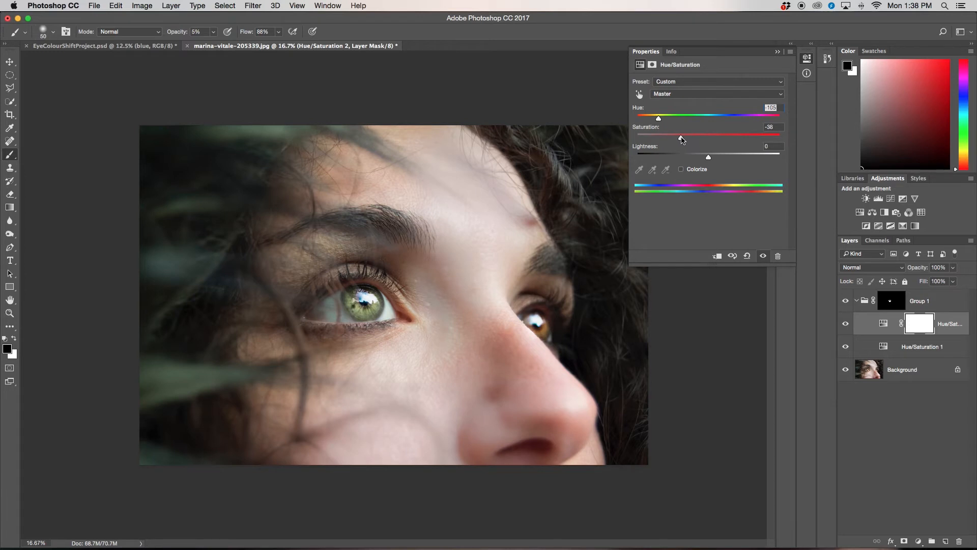
pyautogui.moveTo(681, 136); pyautogui.dragTo(677, 136)
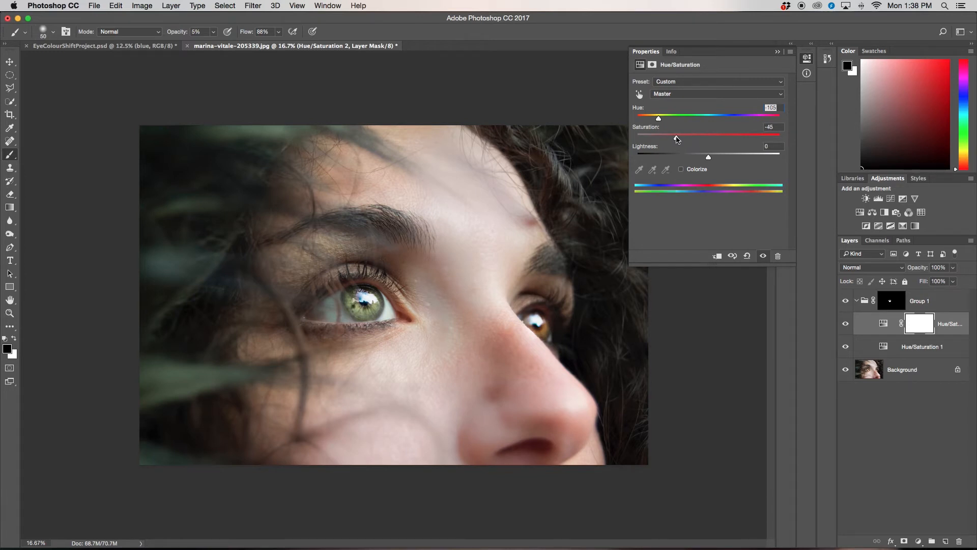
pyautogui.moveTo(675, 135); pyautogui.dragTo(672, 135)
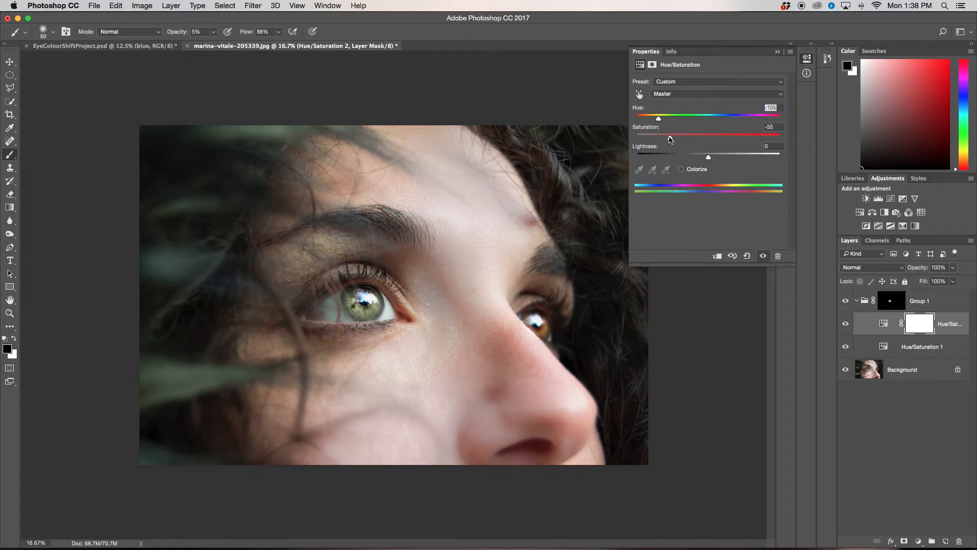
pyautogui.moveTo(669, 135); pyautogui.dragTo(667, 135)
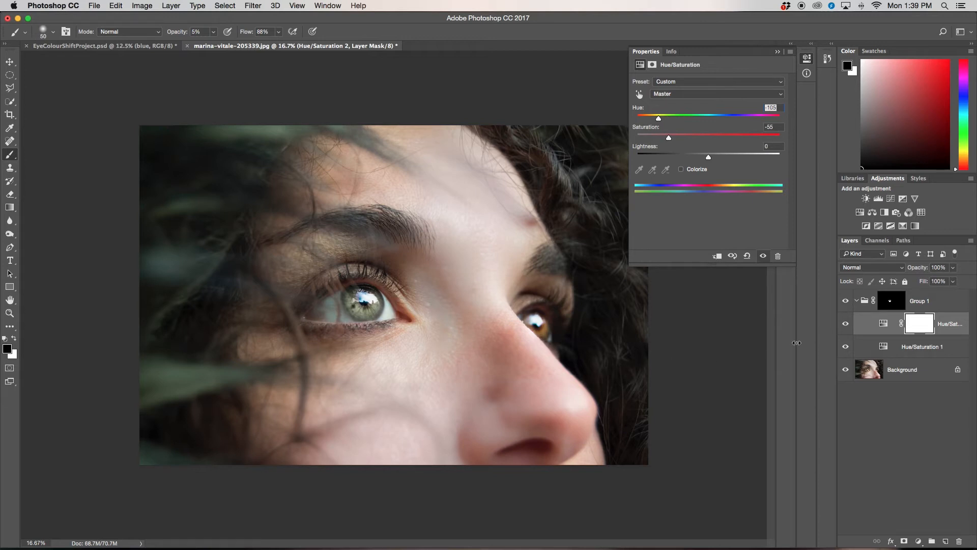
pyautogui.moveTo(923, 325)
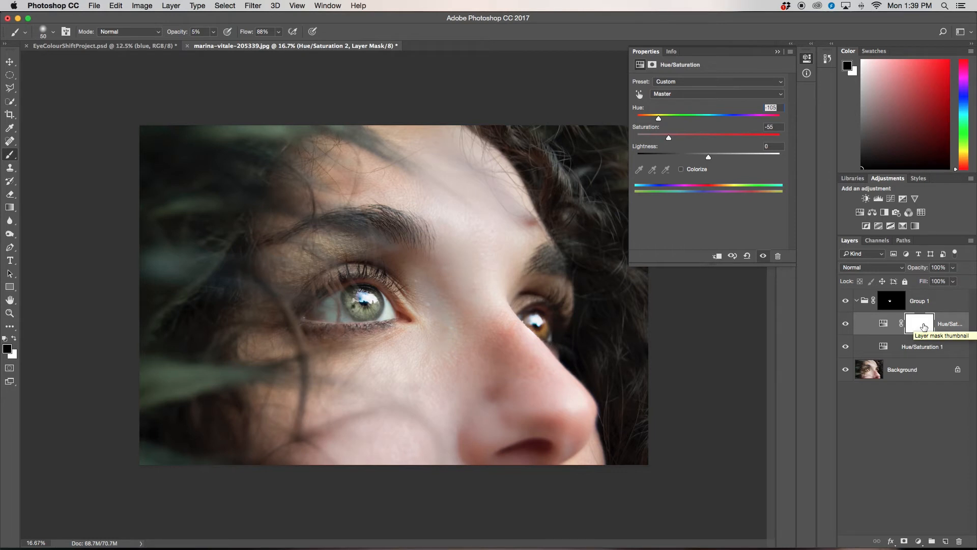
# Invert the second layer's mask, paint its effect back onto the iris centre, and compare
pyautogui.press('cmd+i')
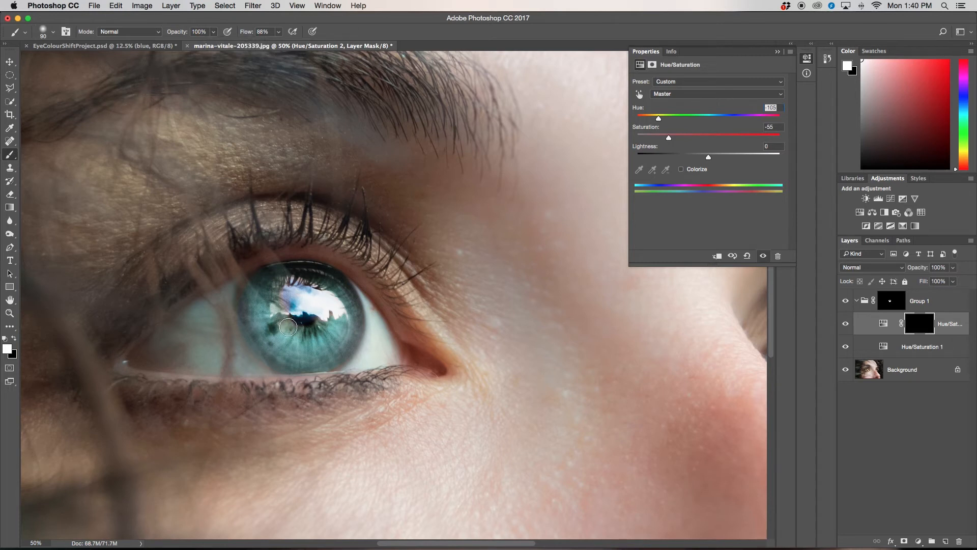
pyautogui.moveTo(288, 327); pyautogui.dragTo(315, 328)
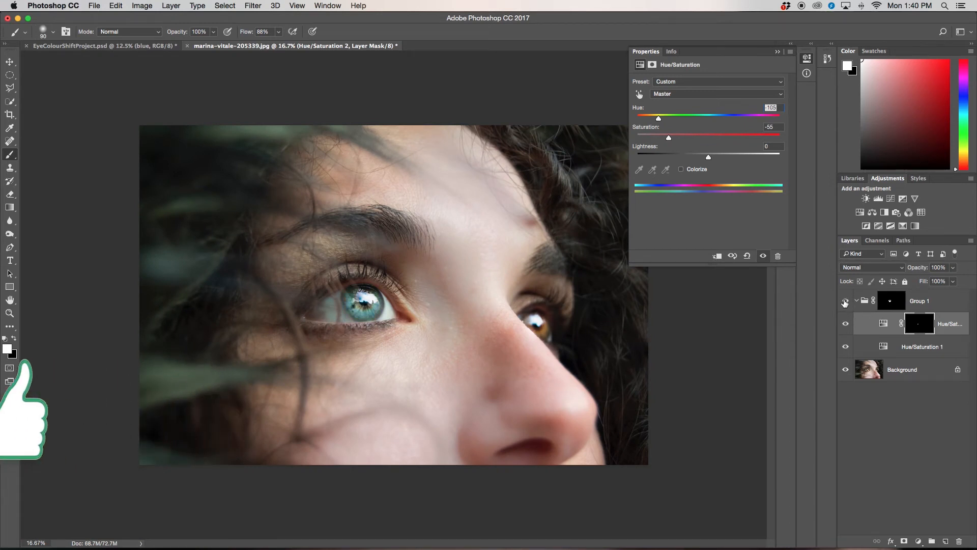
pyautogui.click(892, 300)
pyautogui.write('left eye')
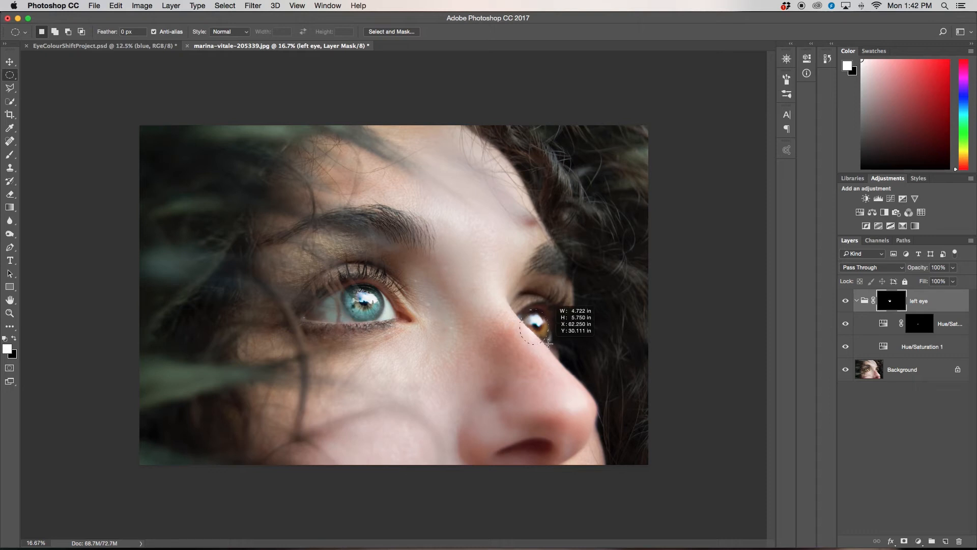
# Select an ellipse around the right iris and add a Hue/Saturation layer masked to it
pyautogui.moveTo(523, 317); pyautogui.dragTo(548, 346)
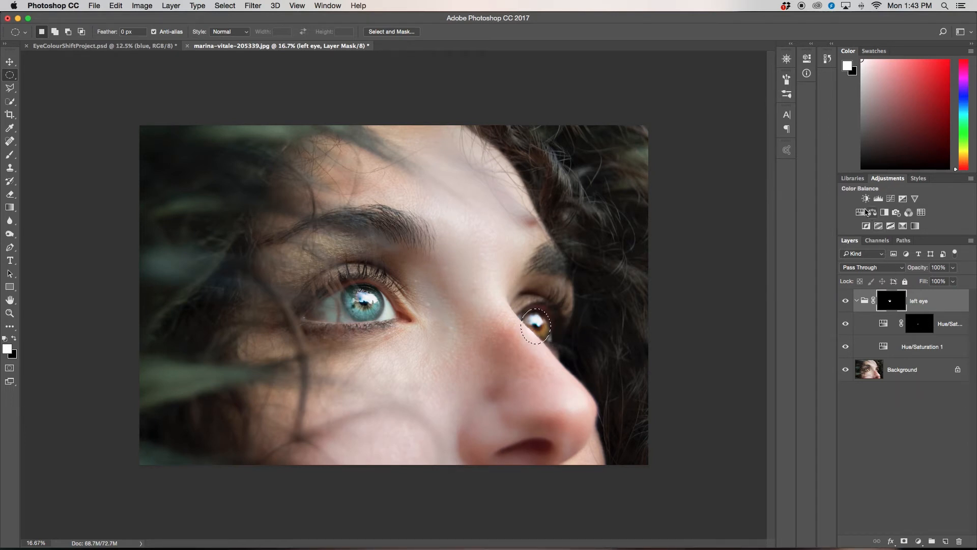
pyautogui.click(872, 212)
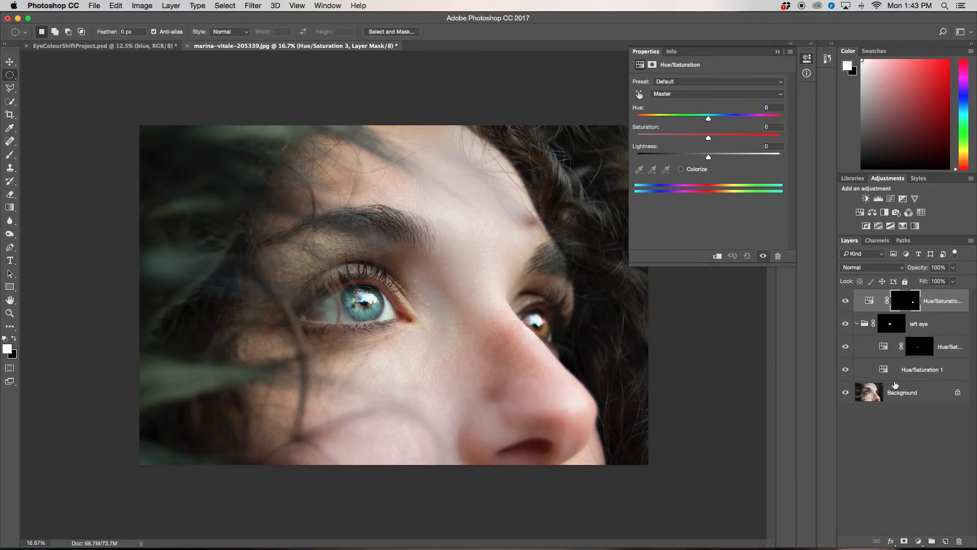
# Collapse 'left eye', group Hue/Saturation 3 into Group 1 and move the eye mask onto the group
pyautogui.click(918, 323)
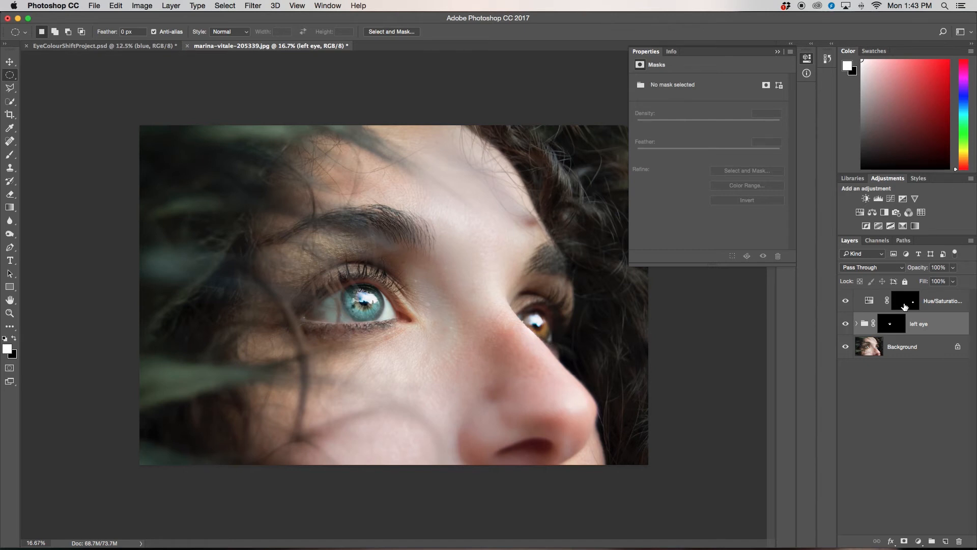
pyautogui.click(906, 300)
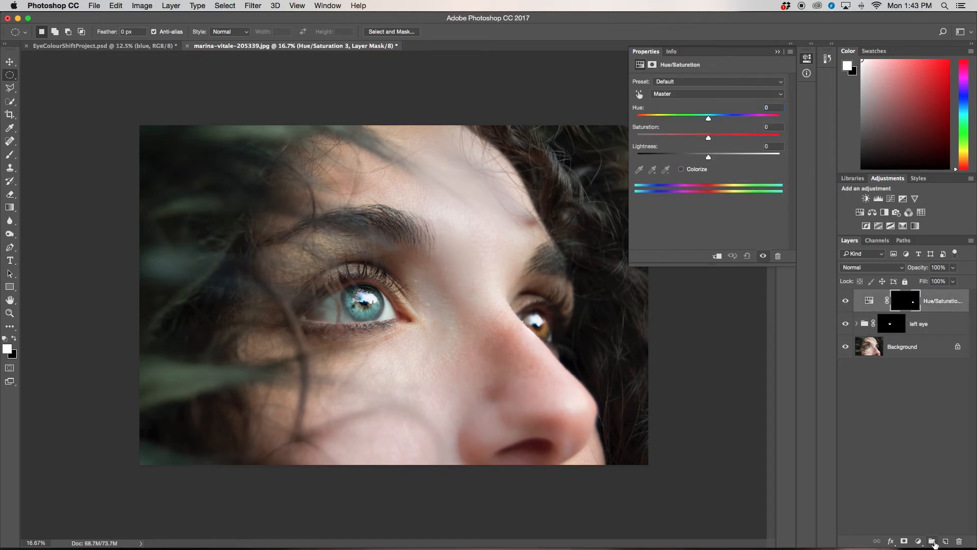
pyautogui.click(933, 542)
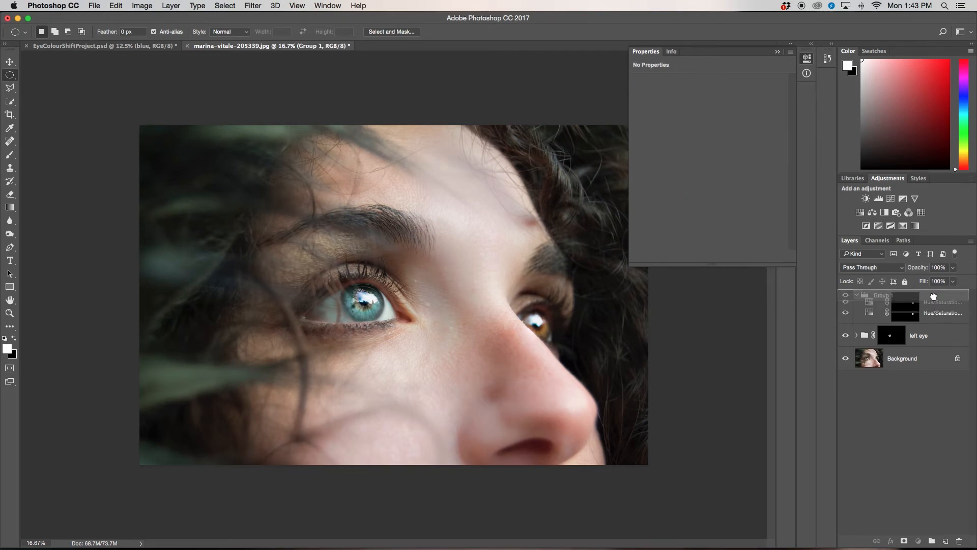
pyautogui.click(920, 312)
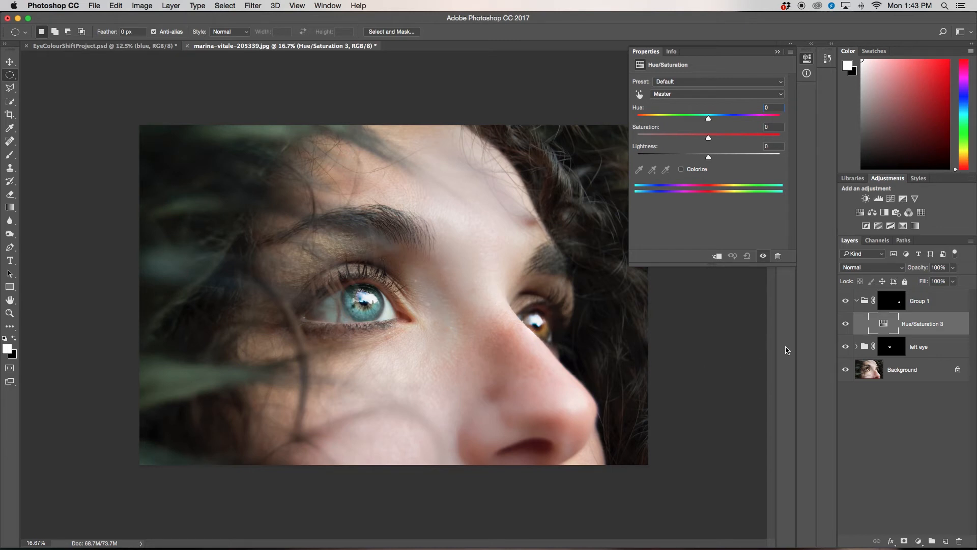
pyautogui.moveTo(708, 138)
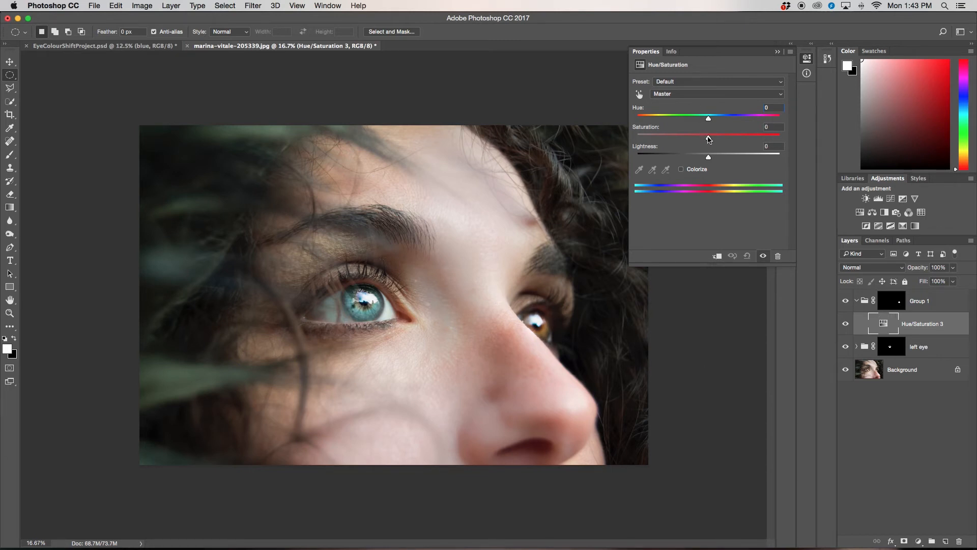
# Raise saturation to reveal the right-iris mask, touch up Group 1's mask, then reset saturation to 0
pyautogui.moveTo(709, 135); pyautogui.dragTo(780, 134)
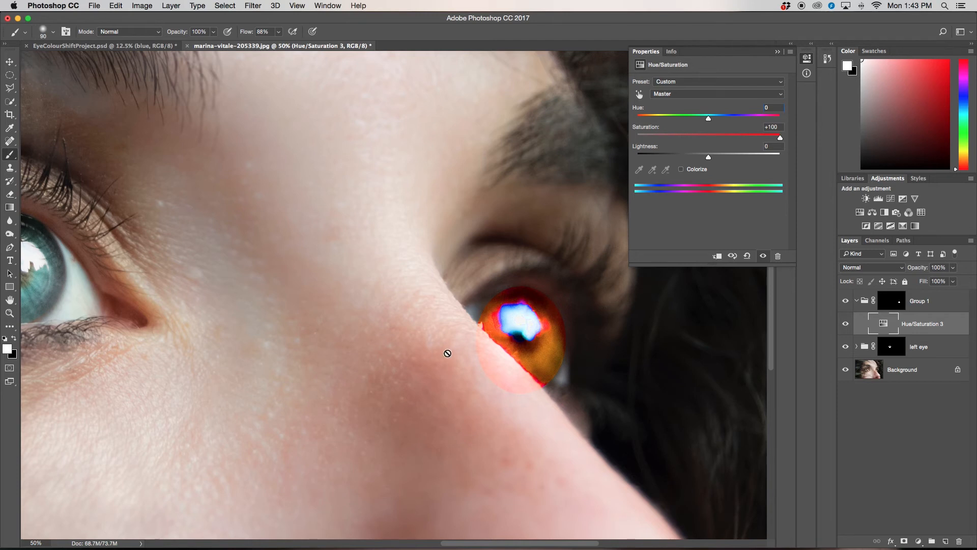
pyautogui.click(891, 300)
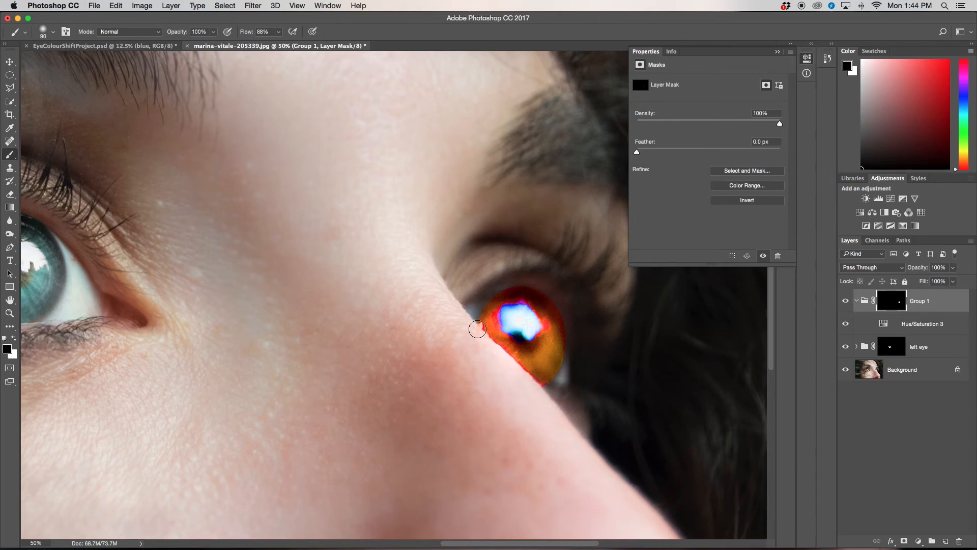
pyautogui.moveTo(551, 293)
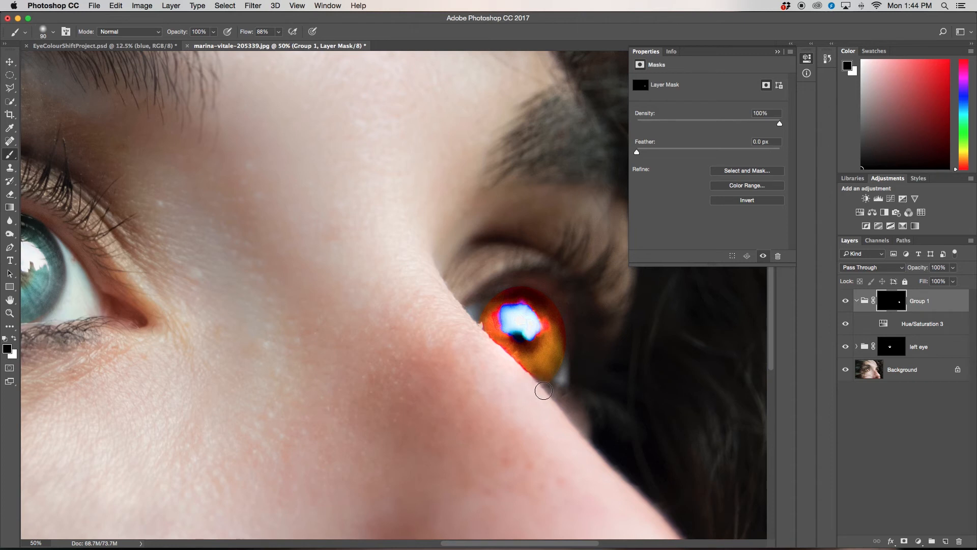
pyautogui.moveTo(518, 376)
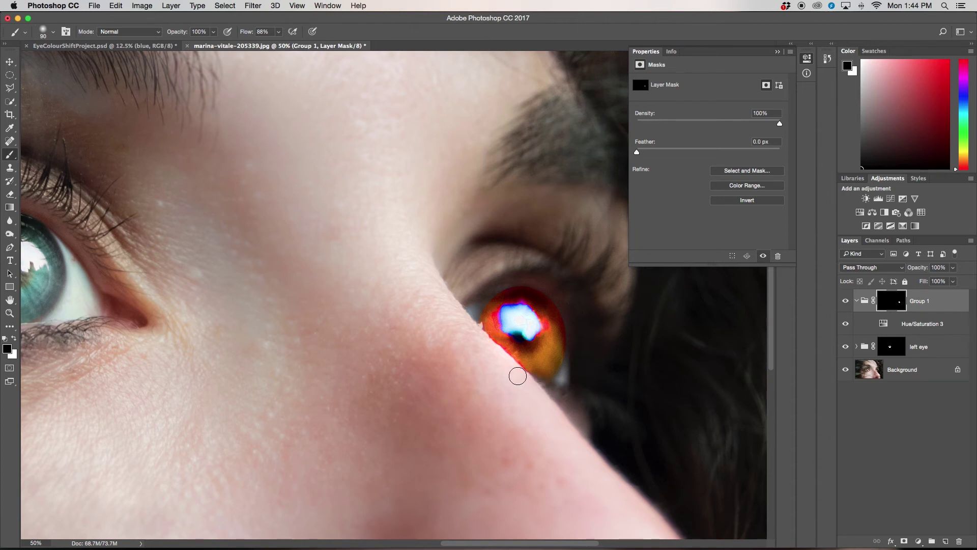
pyautogui.moveTo(521, 280)
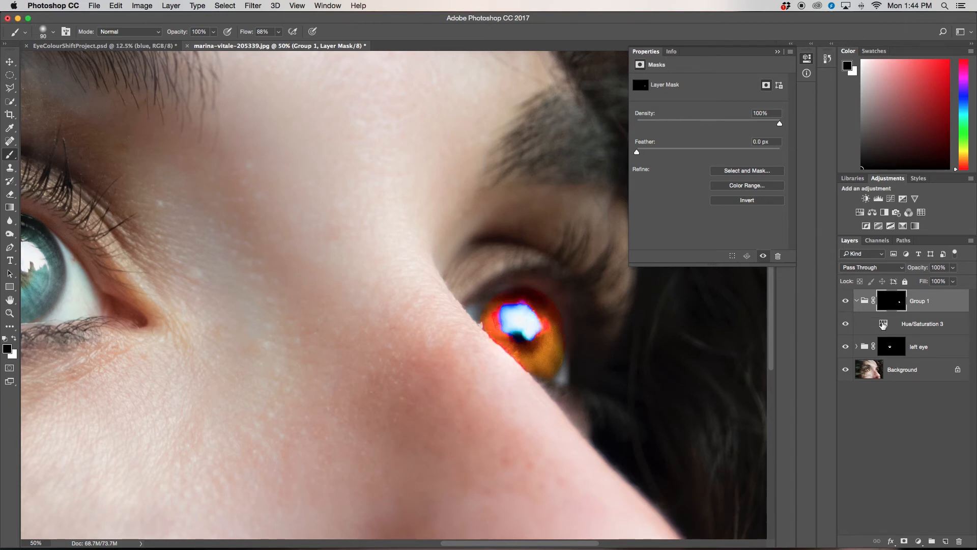
pyautogui.click(883, 323)
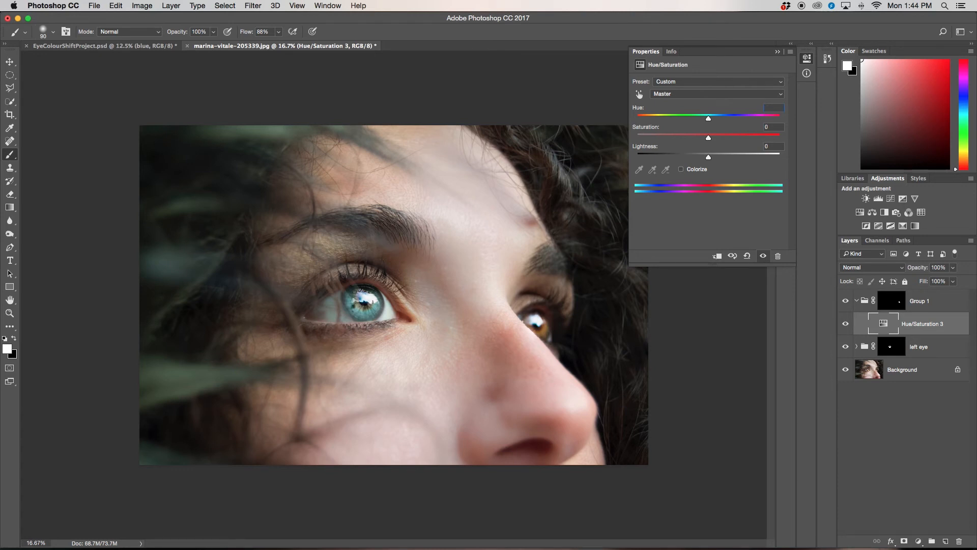
# Set the right iris adjustment to hue 145 and saturation -40, then target Group 1's mask
pyautogui.moveTo(708, 118); pyautogui.dragTo(770, 118)
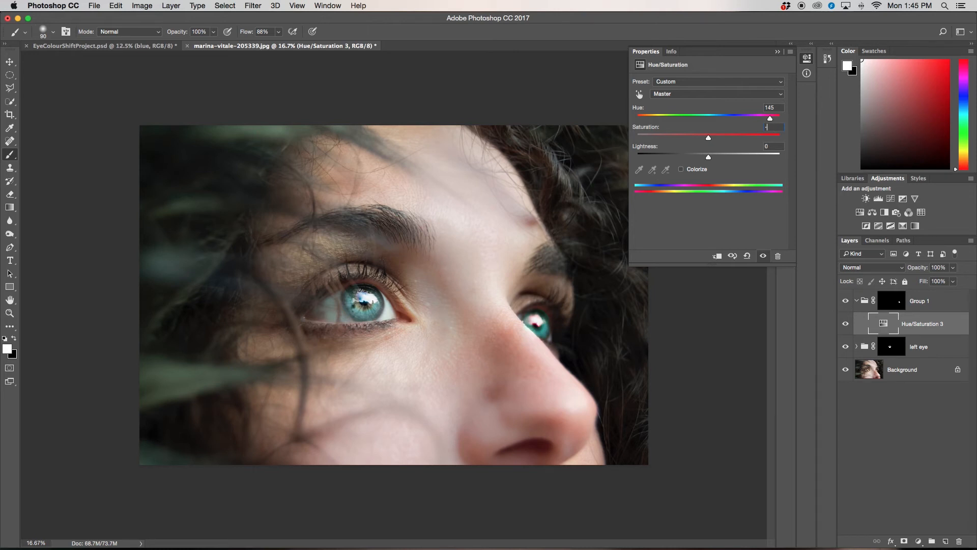
pyautogui.write('-40')
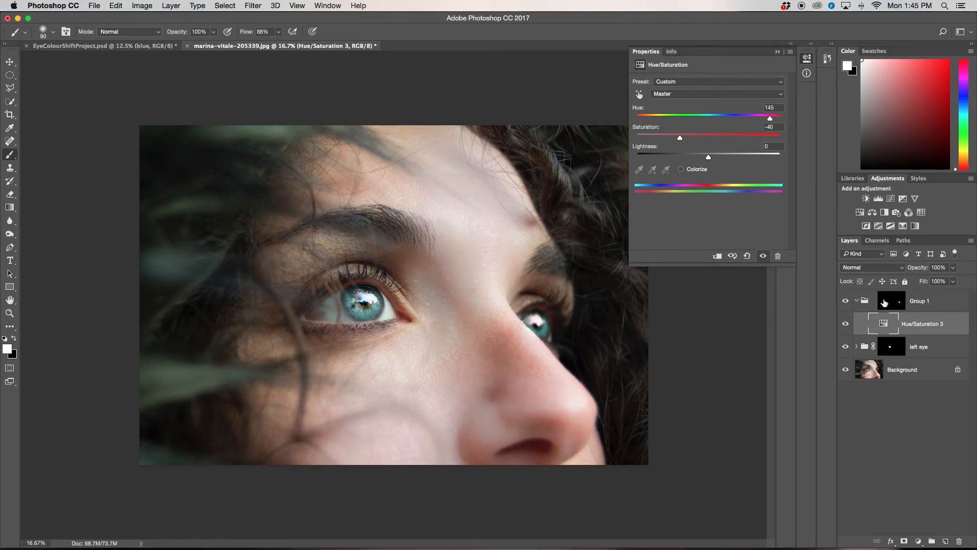
pyautogui.click(892, 300)
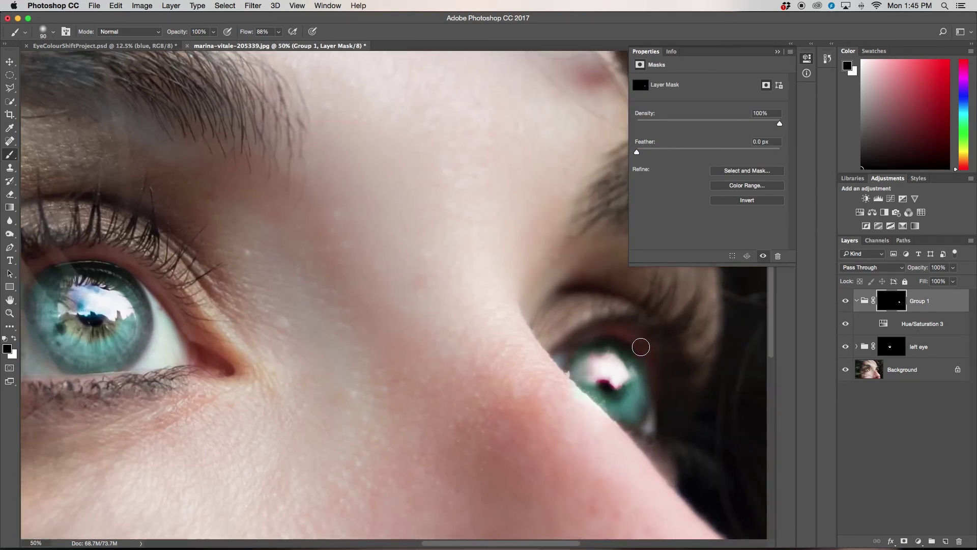
pyautogui.moveTo(656, 375)
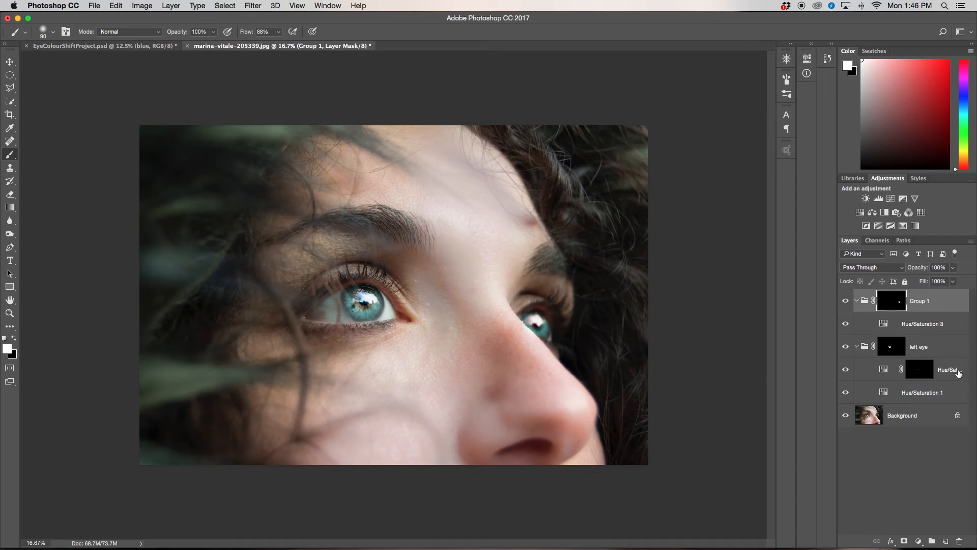
# Duplicate the left eye's masked centre Hue/Saturation layer (Cmd+J) and move the copy into Group 1
pyautogui.click(950, 370)
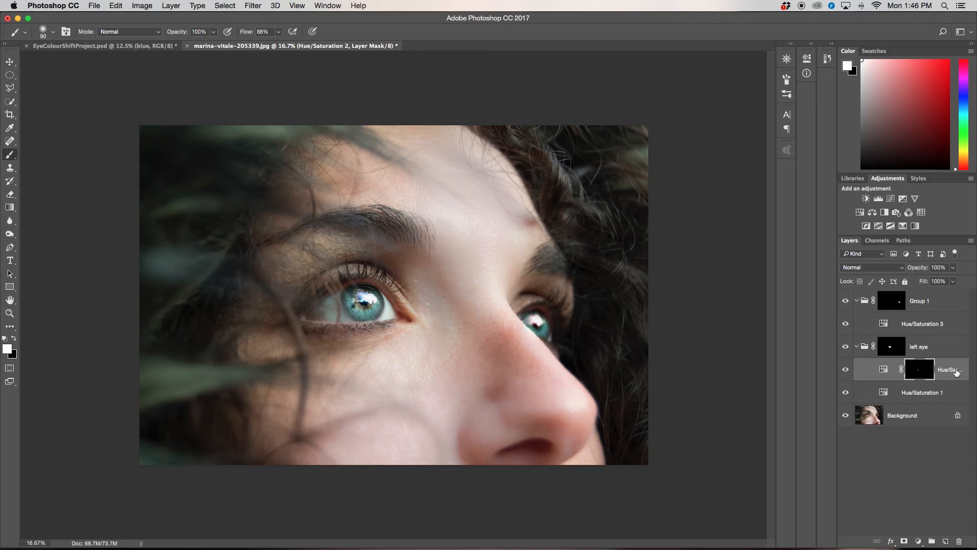
pyautogui.press('cmd+j')
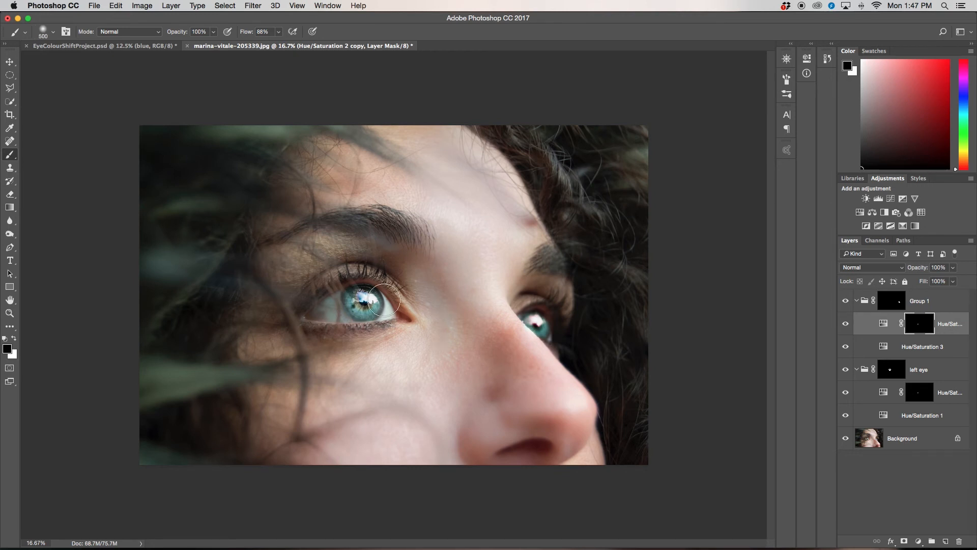
pyautogui.moveTo(384, 299); pyautogui.dragTo(427, 317)
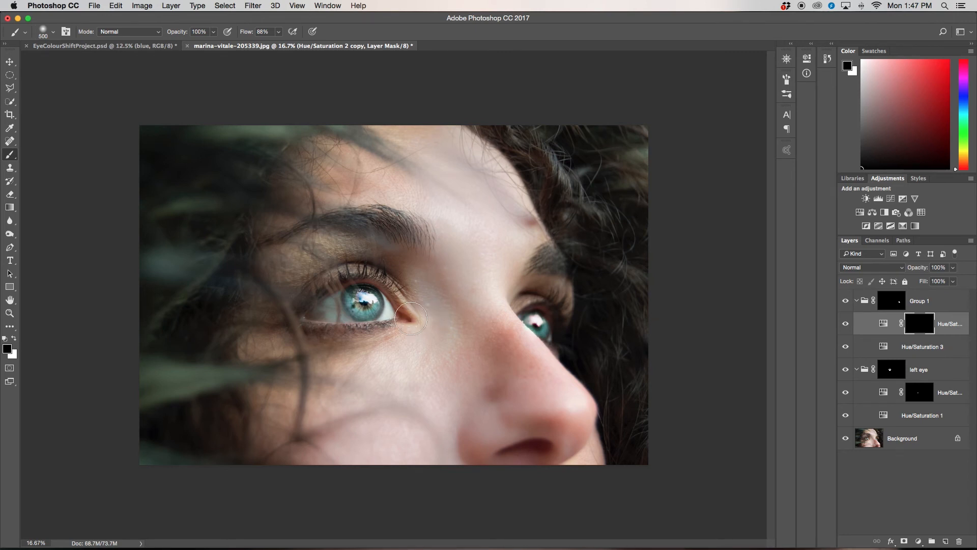
pyautogui.moveTo(688, 382)
pyautogui.write('right eye')
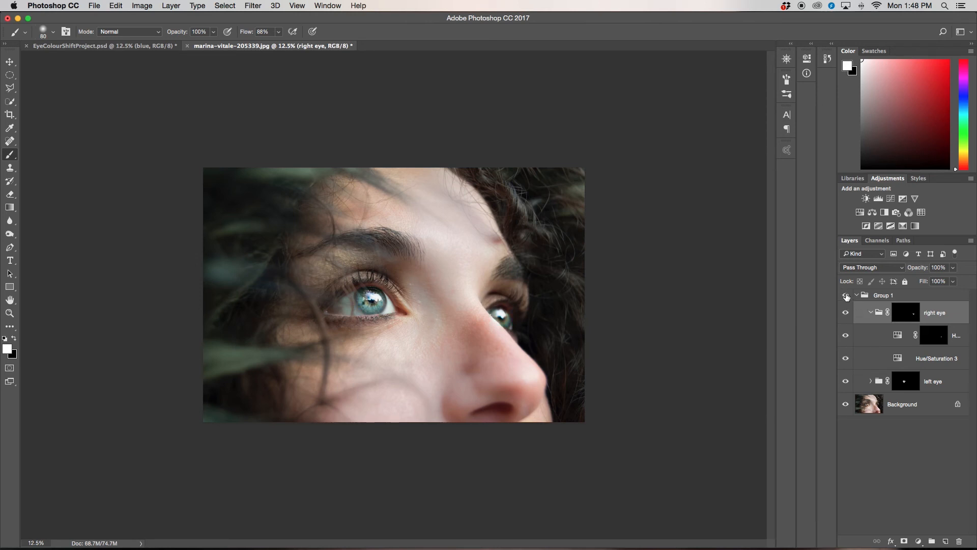
pyautogui.click(846, 295)
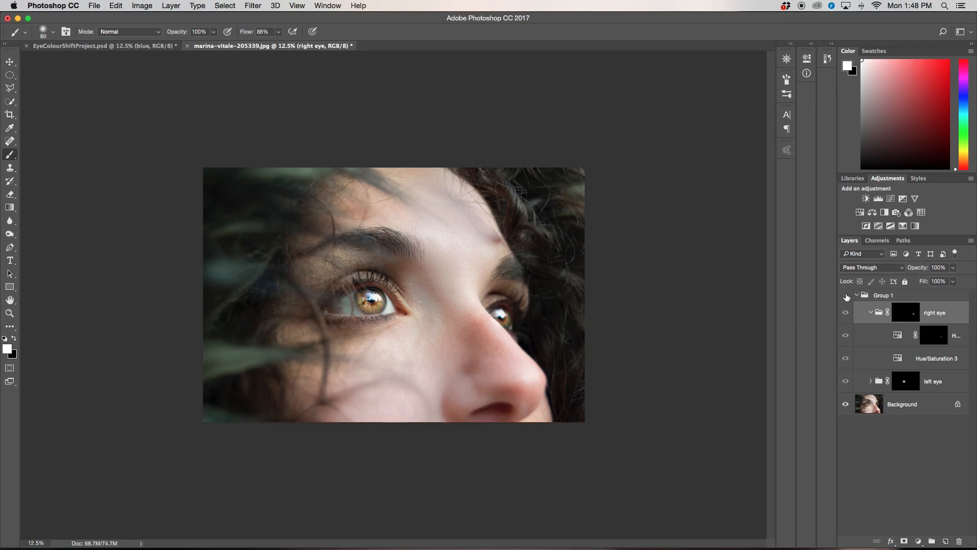
pyautogui.click(845, 295)
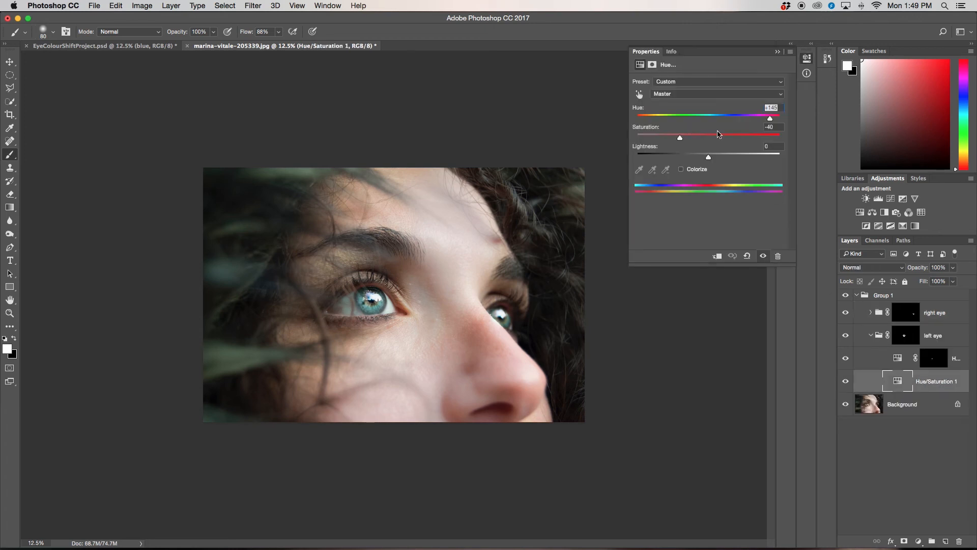
pyautogui.moveTo(770, 118); pyautogui.dragTo(681, 116)
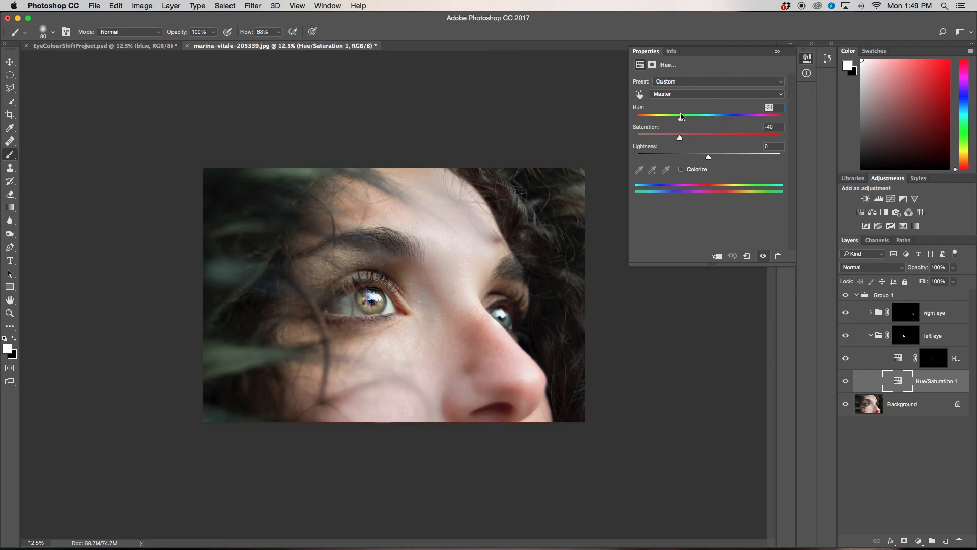
pyautogui.moveTo(681, 116); pyautogui.dragTo(687, 116)
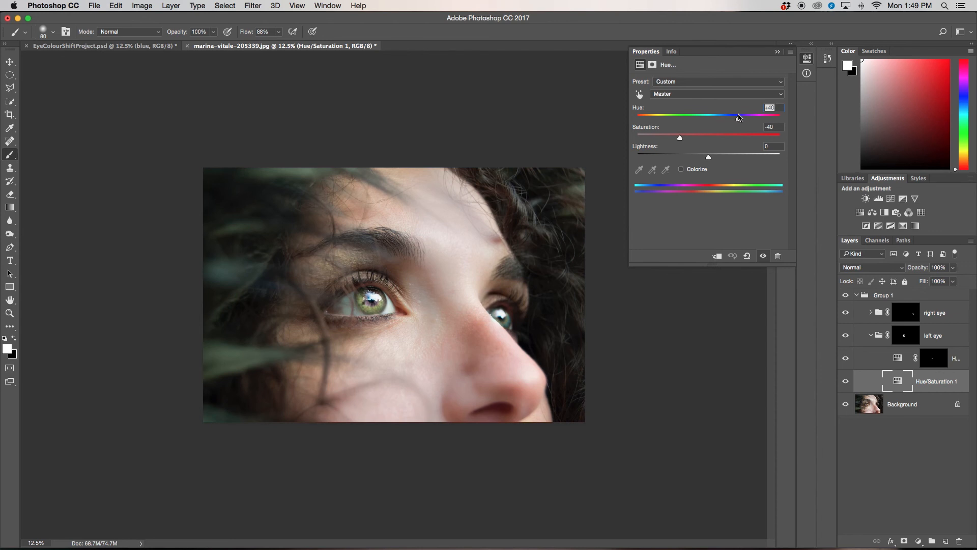
pyautogui.moveTo(734, 115); pyautogui.dragTo(775, 115)
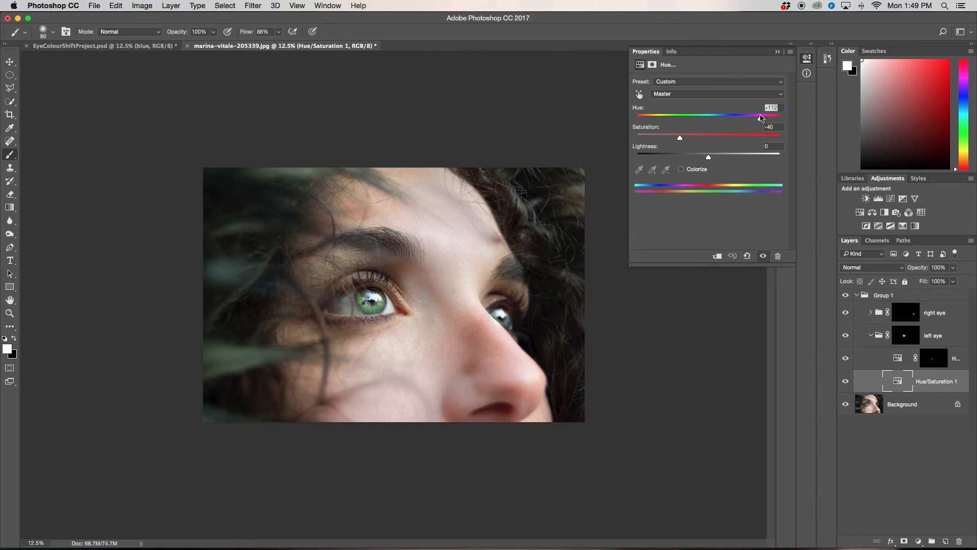
pyautogui.moveTo(759, 117); pyautogui.dragTo(698, 116)
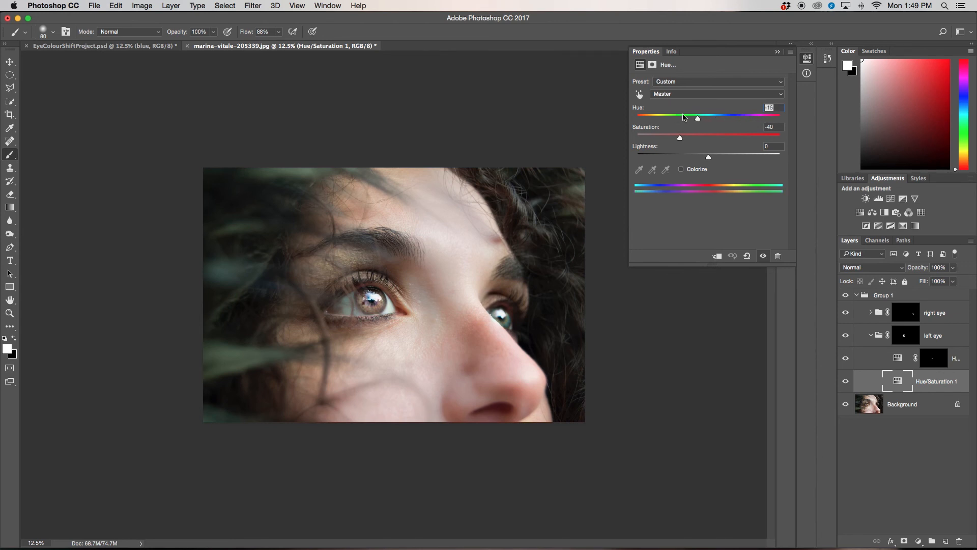
pyautogui.moveTo(698, 117); pyautogui.dragTo(636, 117)
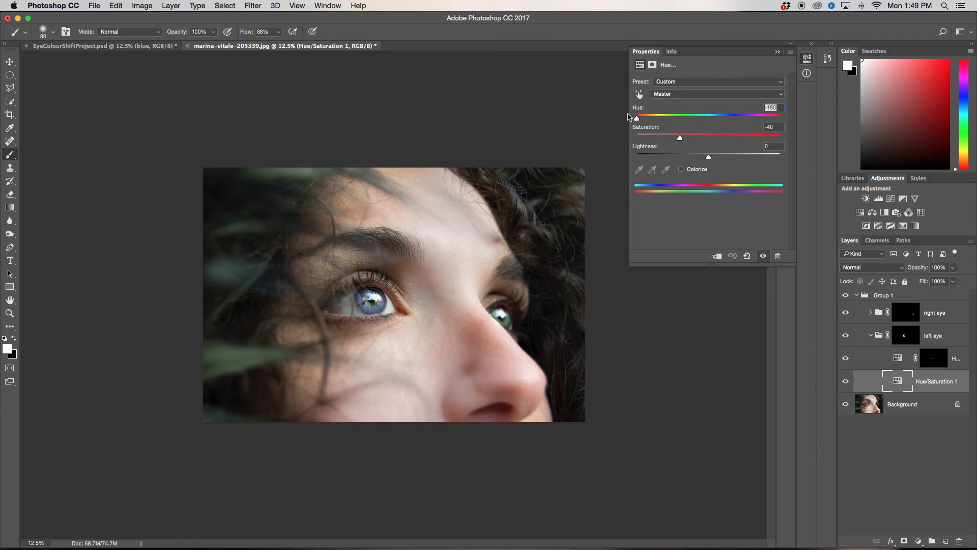
pyautogui.moveTo(636, 117); pyautogui.dragTo(699, 117)
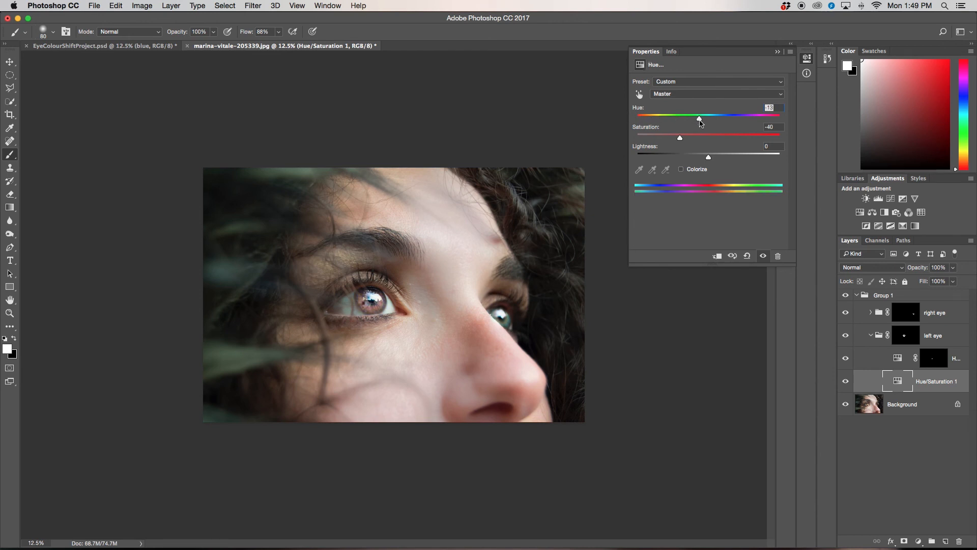
pyautogui.moveTo(699, 118); pyautogui.dragTo(727, 118)
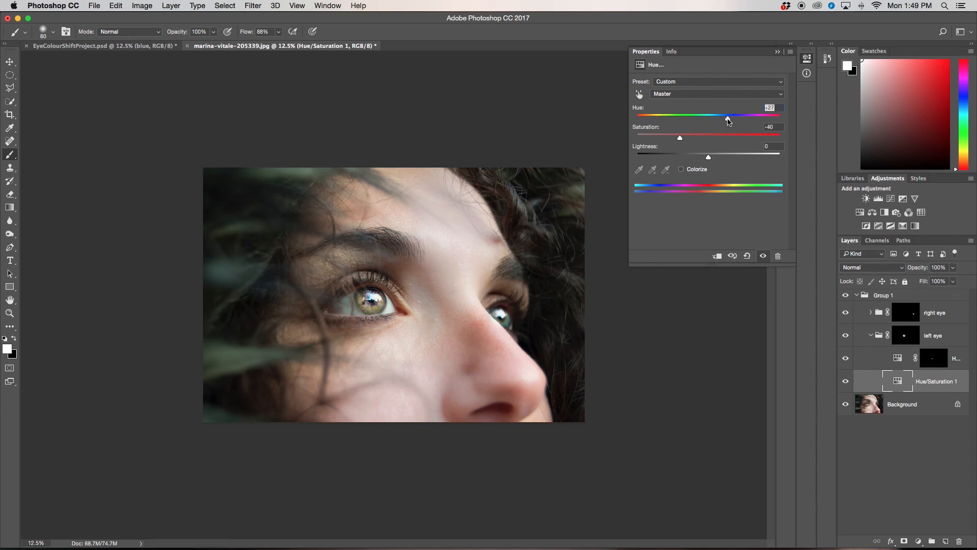
pyautogui.moveTo(726, 117); pyautogui.dragTo(734, 116)
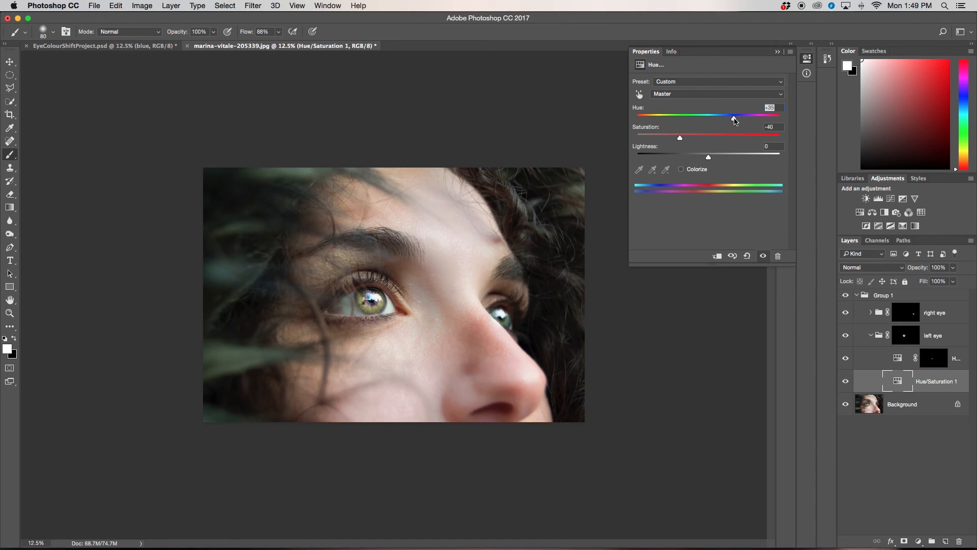
pyautogui.moveTo(734, 118); pyautogui.dragTo(743, 118)
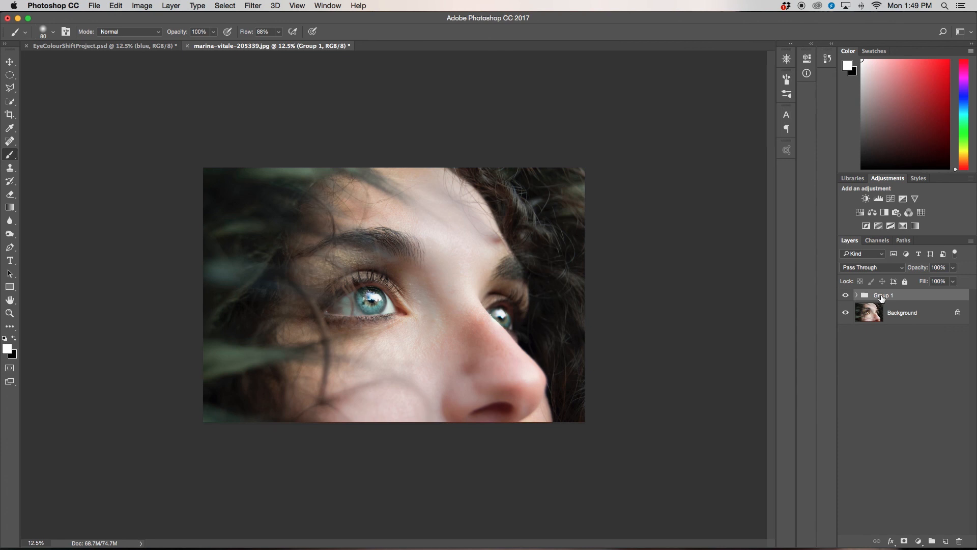
# Rename the top group to 'eyes' and check its contents by expanding and collapsing it
pyautogui.doubleClick(882, 295)
pyautogui.write('eyes')
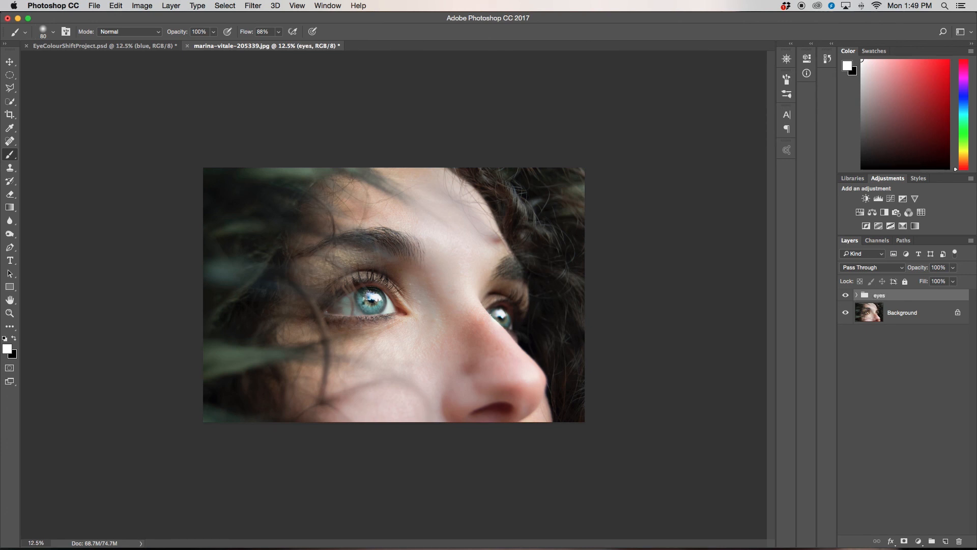
pyautogui.click(861, 295)
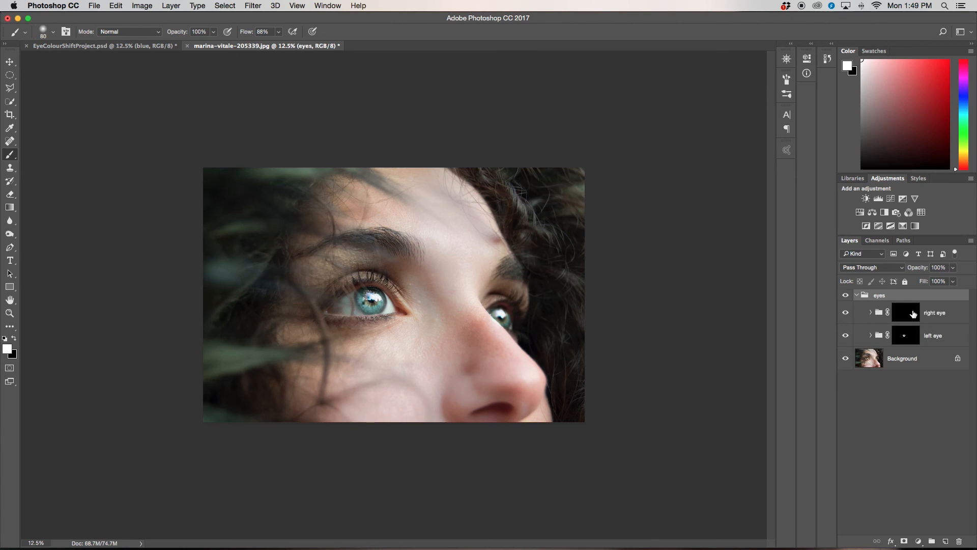
pyautogui.click(872, 312)
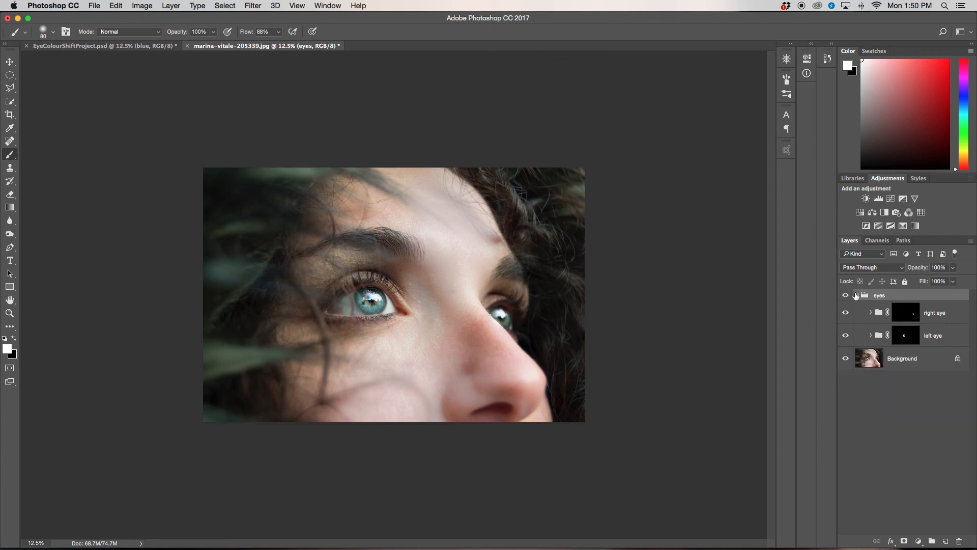
pyautogui.click(864, 295)
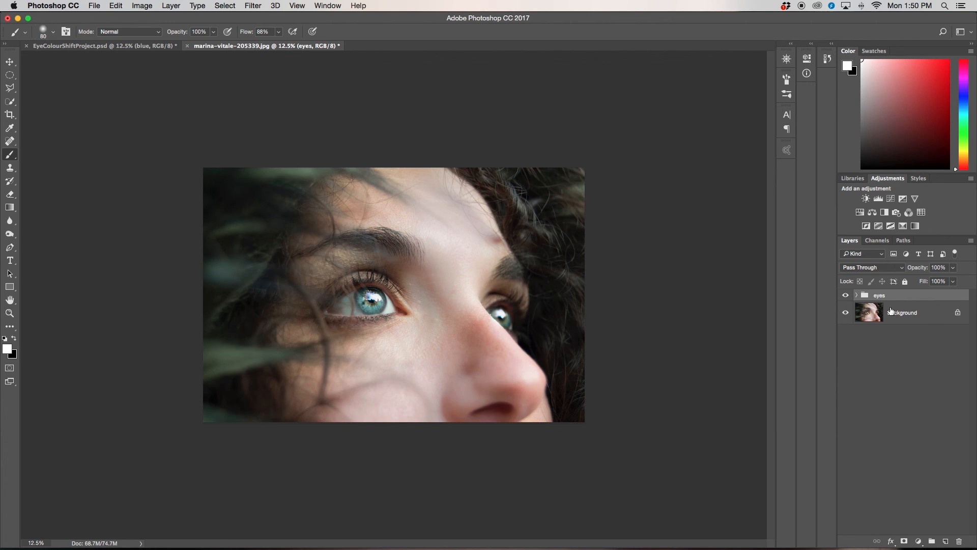
pyautogui.moveTo(886, 311)
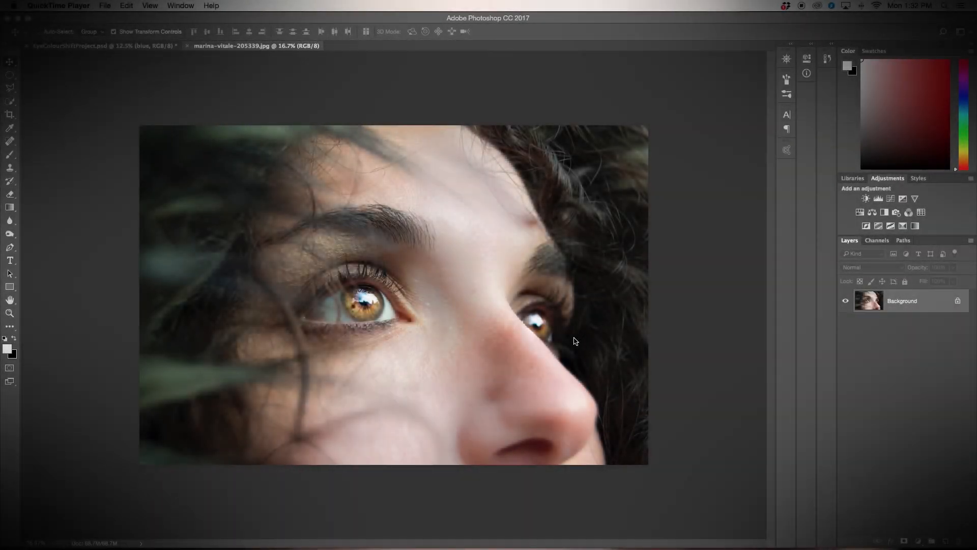
# Play the recording and skip ahead to the blue-eye Hue/Saturation recolouring part
pyautogui.click(879, 198)
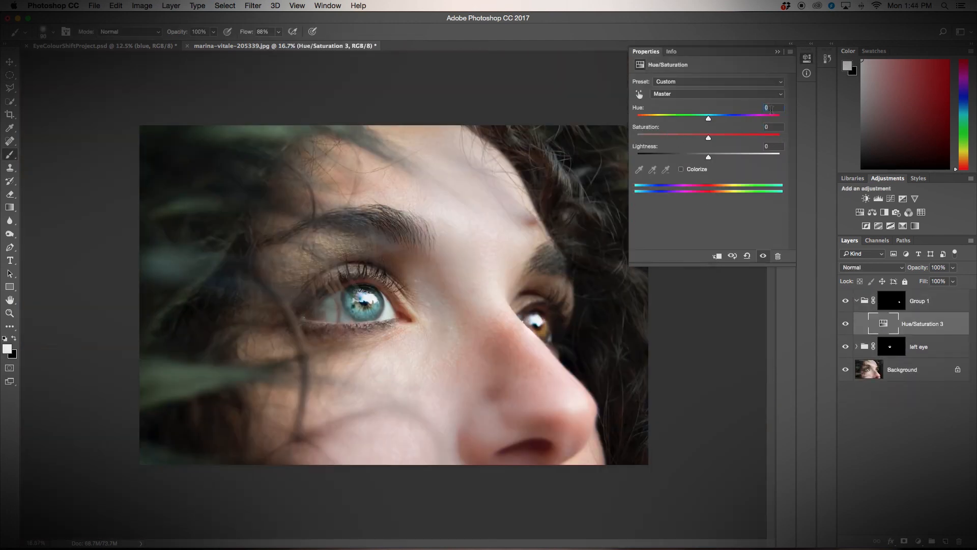
pyautogui.moveTo(708, 118); pyautogui.dragTo(769, 118)
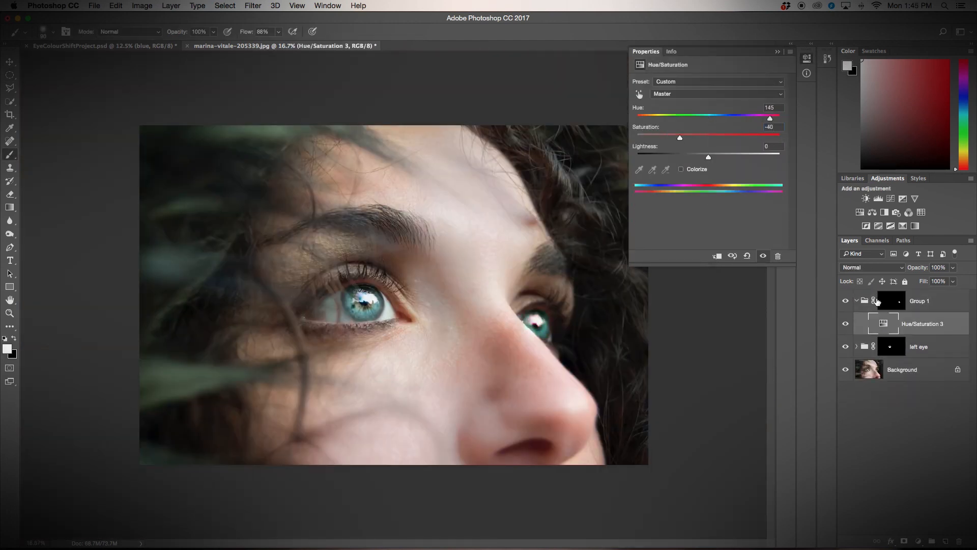